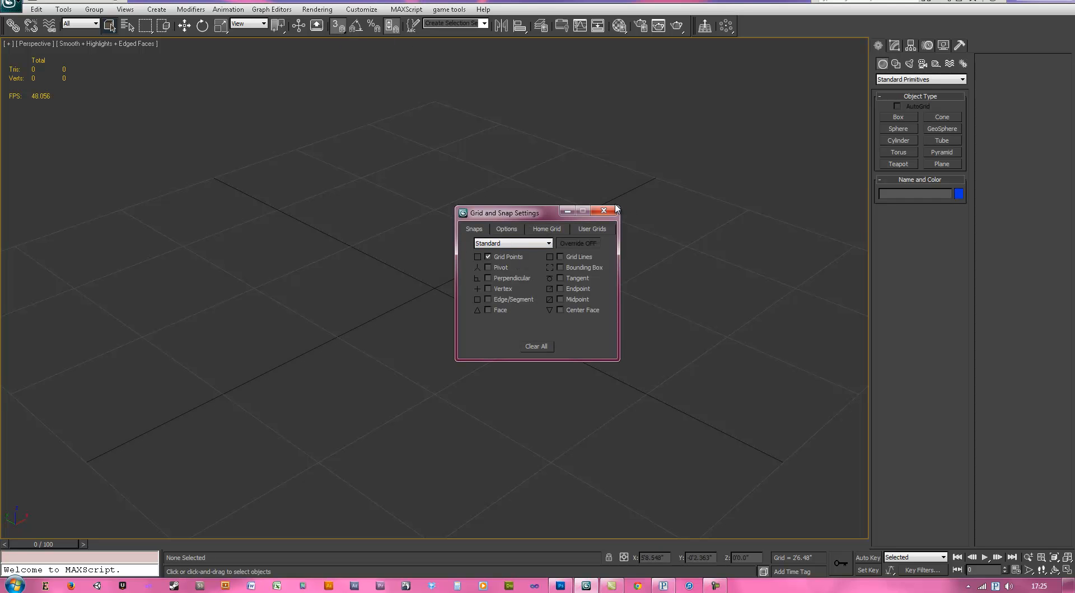
Draw the floor plane Plane001 across the grid with grid-point snapping enabled.
{"action": "left_click", "coordinate": [603, 210]}
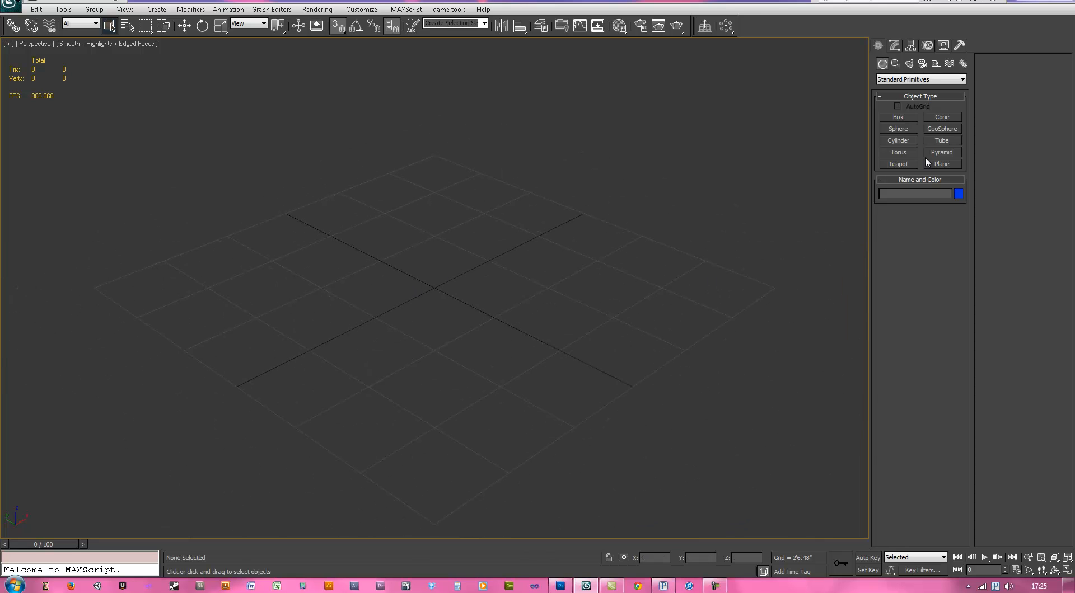
{"action": "left_click", "coordinate": [941, 164]}
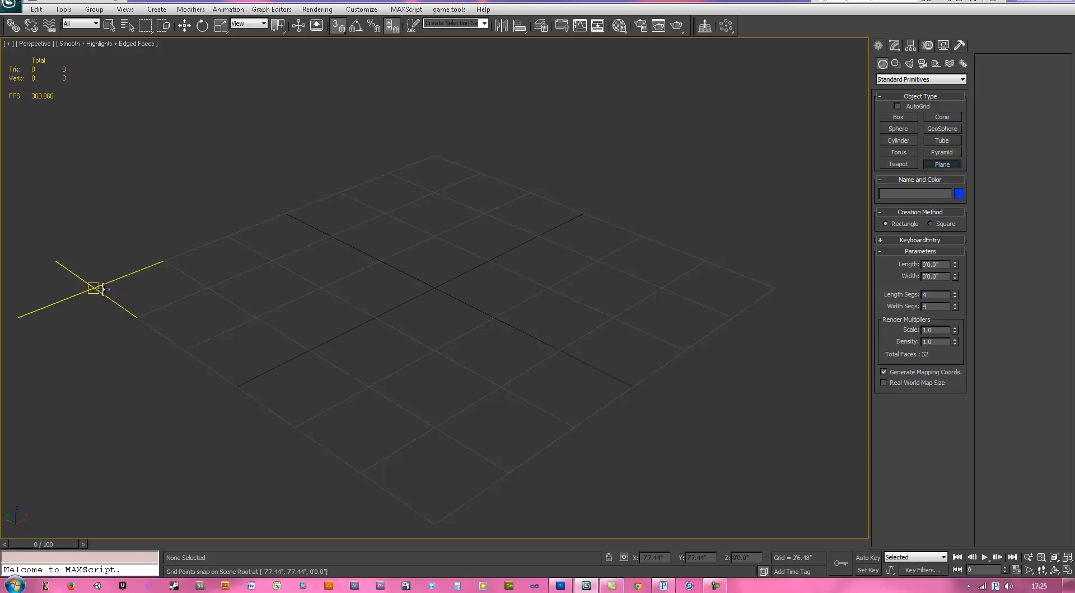
{"action": "left_click_drag", "start_coordinate": [96, 287], "coordinate": [775, 284]}
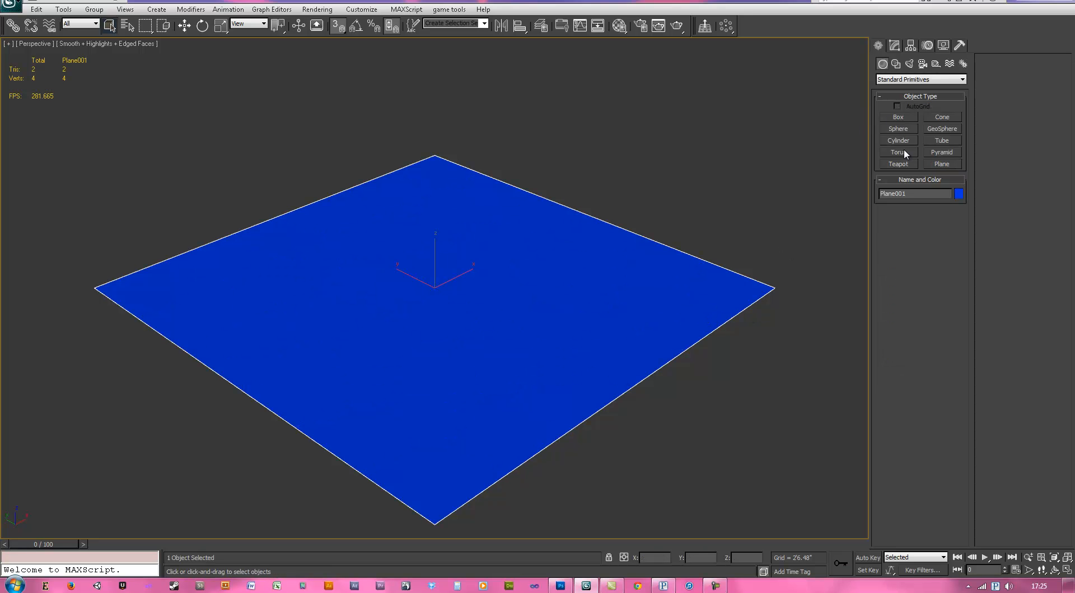
Create a large sphere resting on Plane001 using AutoGrid, then pick a new object colour.
{"action": "left_click", "coordinate": [898, 128]}
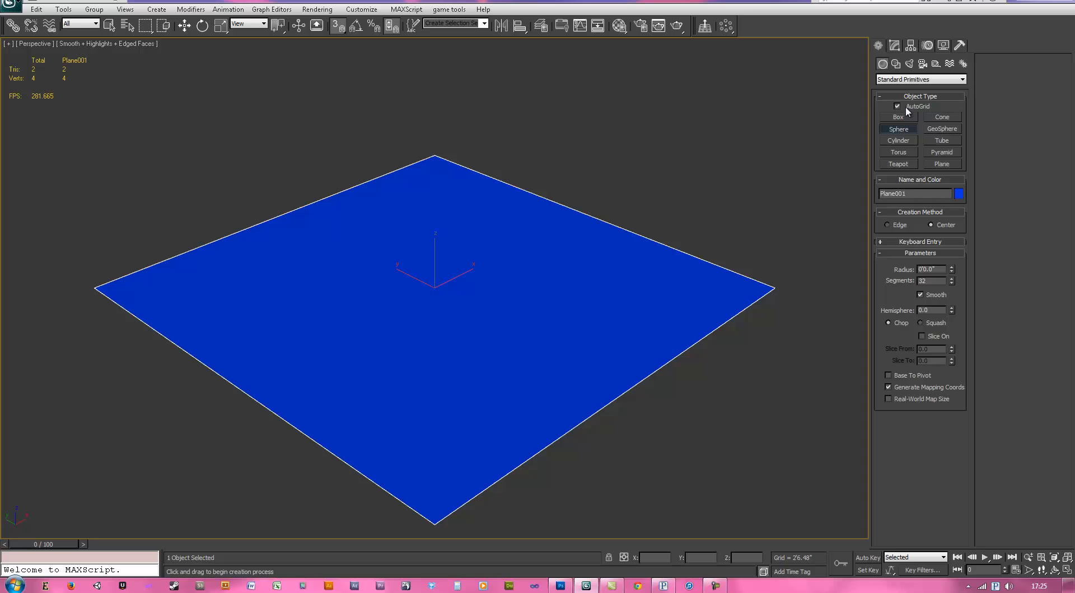
{"action": "left_click", "coordinate": [888, 376]}
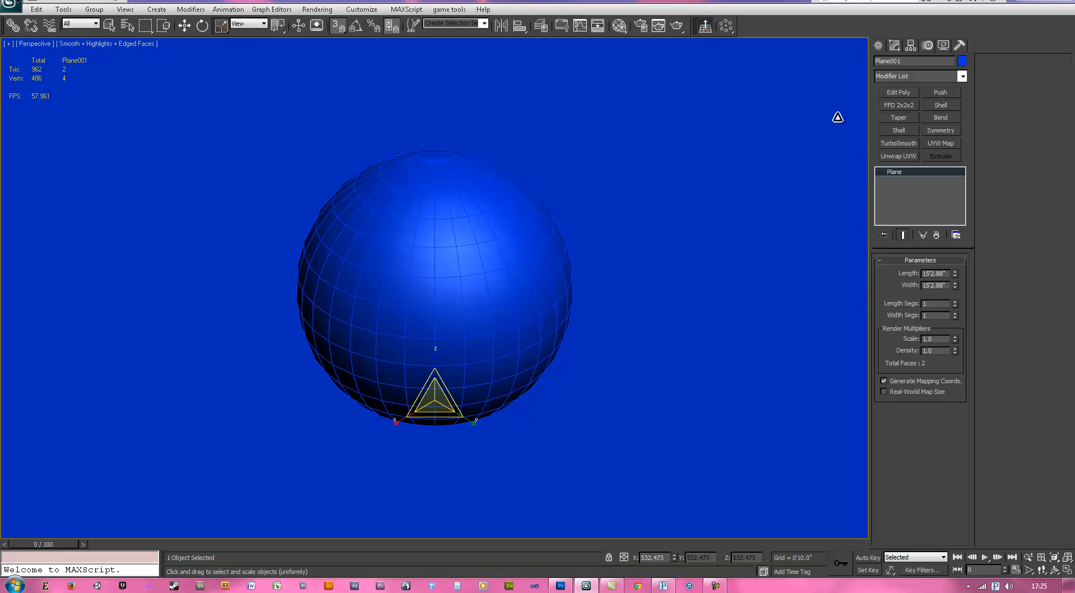
{"action": "left_click", "coordinate": [960, 61]}
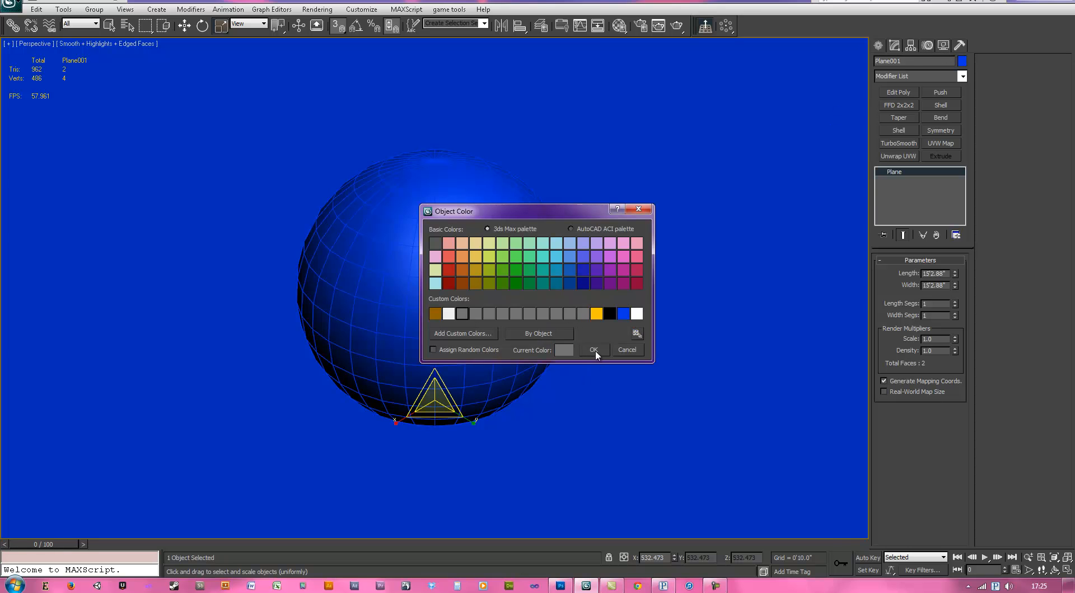
Make the plane grey, give the sphere 150 segments, and test-render the smooth ball.
{"action": "left_click", "coordinate": [592, 350]}
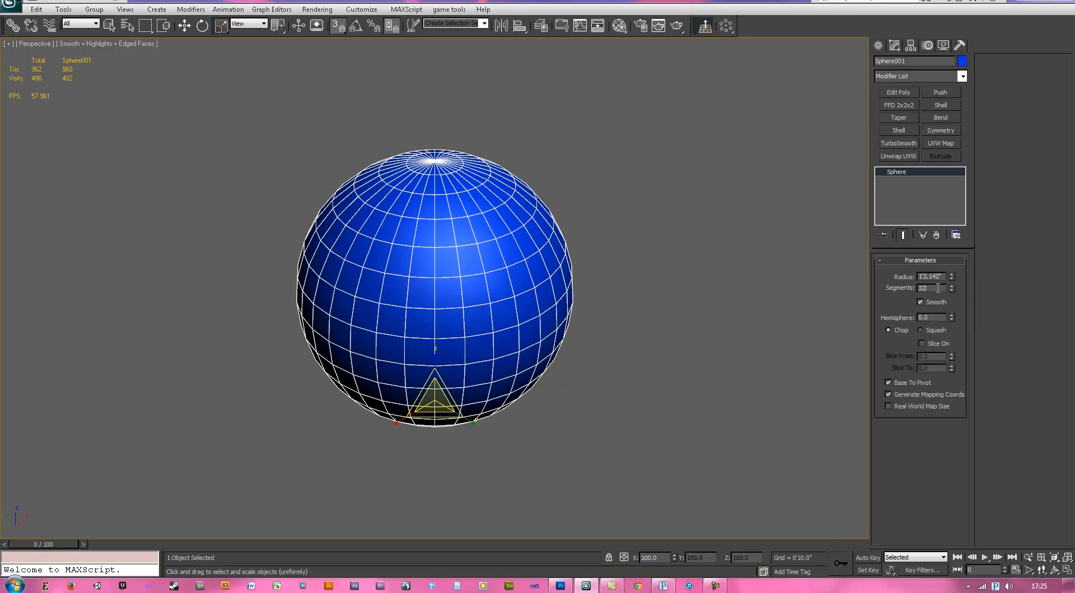
{"action": "type", "text": "150"}
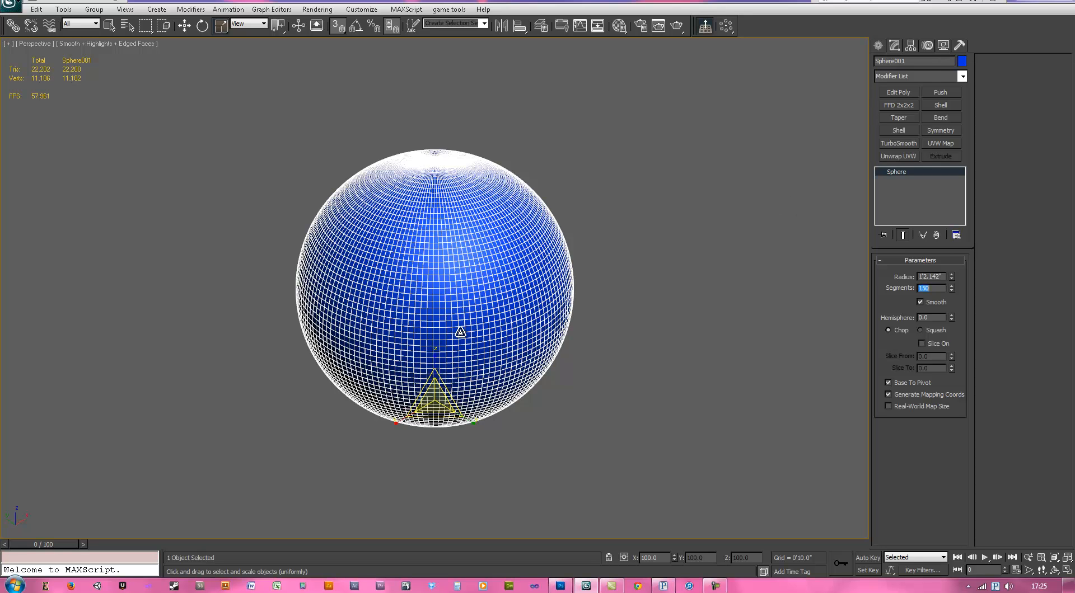
{"action": "left_click", "coordinate": [184, 25]}
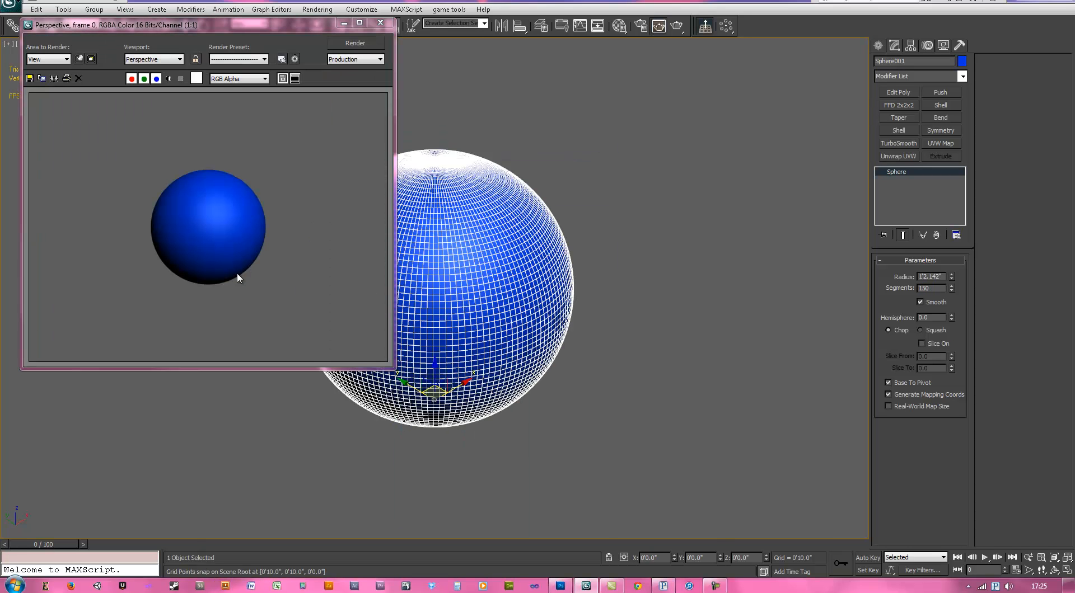
{"action": "left_click", "coordinate": [379, 22]}
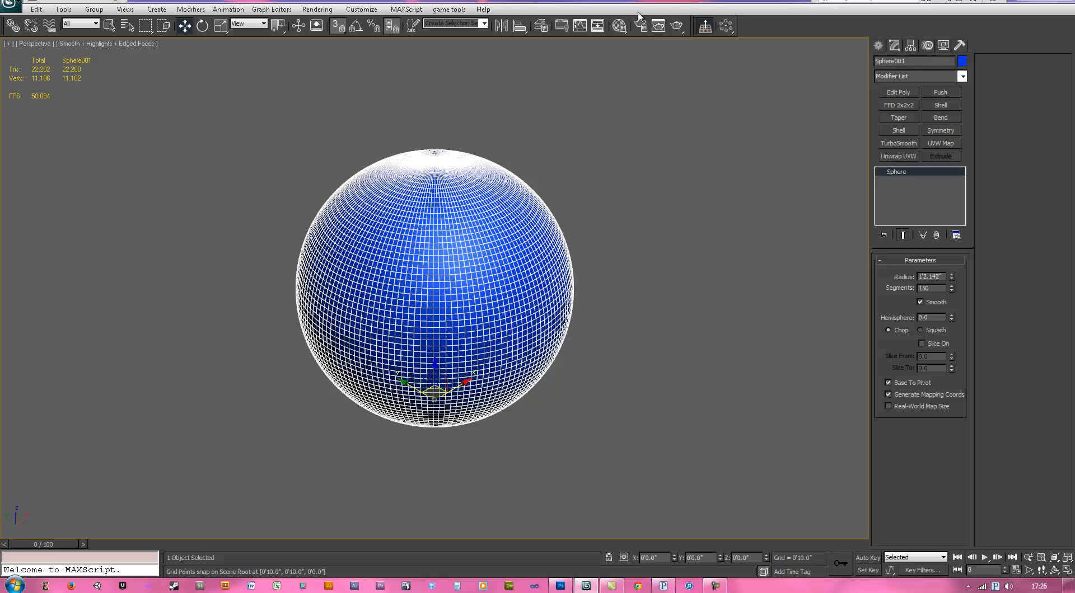
{"action": "left_click", "coordinate": [640, 27]}
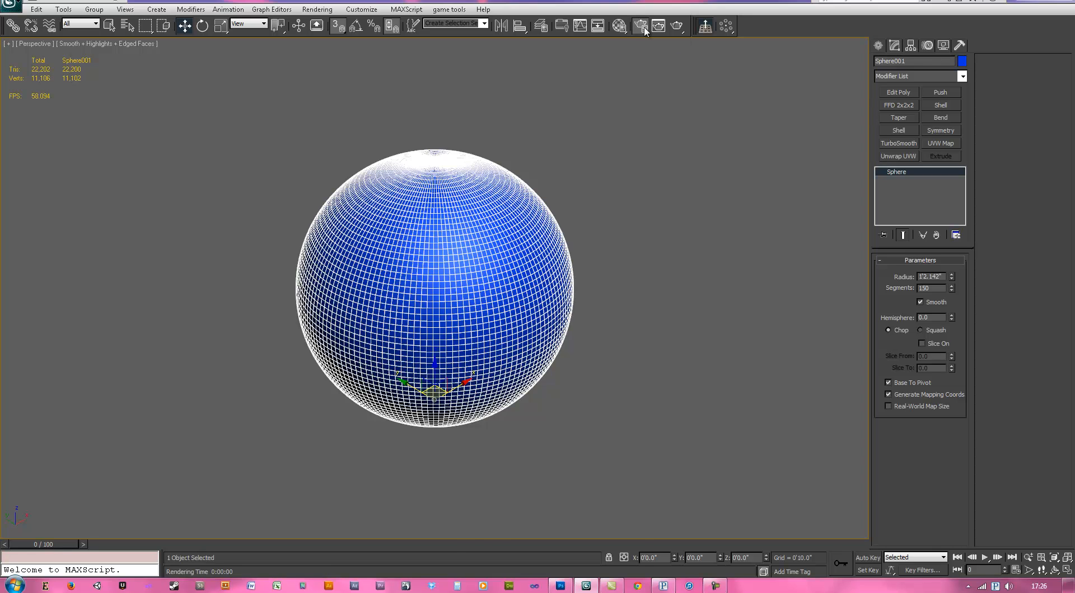
{"action": "left_click", "coordinate": [639, 26]}
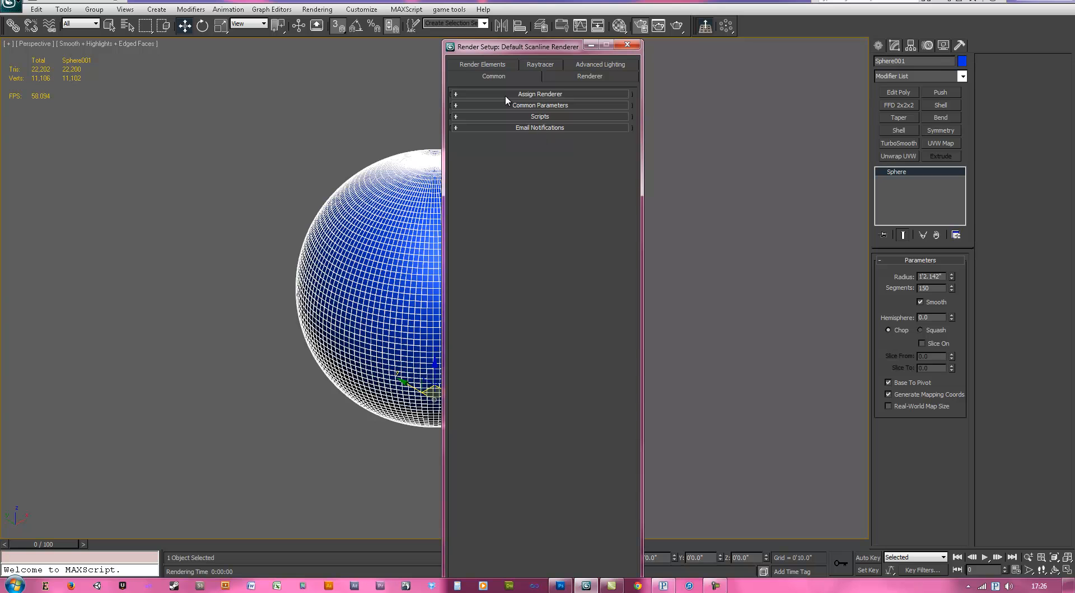
{"action": "mouse_move", "coordinate": [535, 95]}
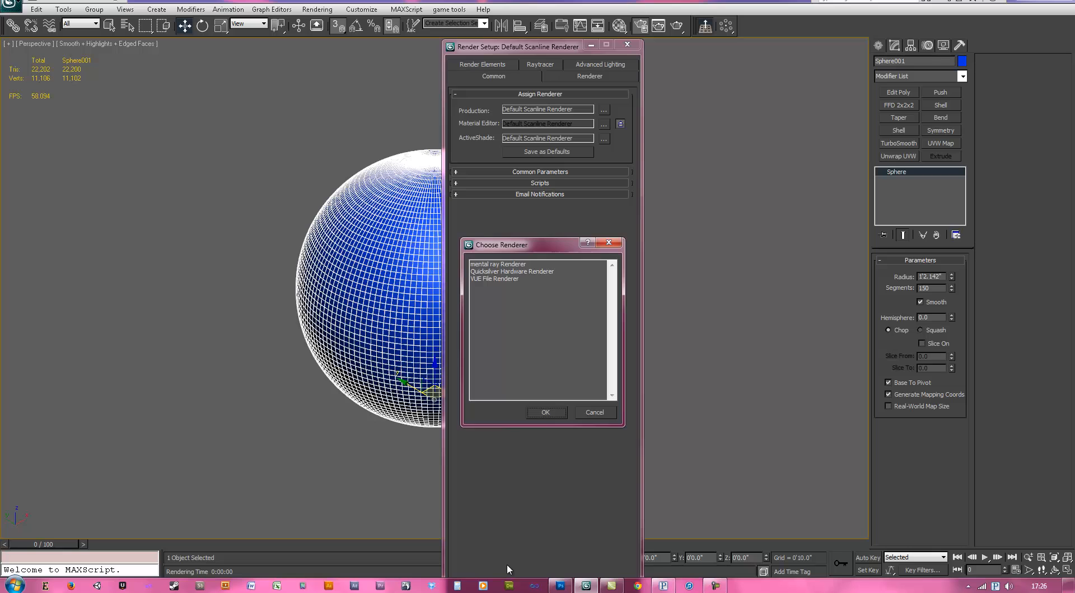
{"action": "left_click", "coordinate": [593, 412]}
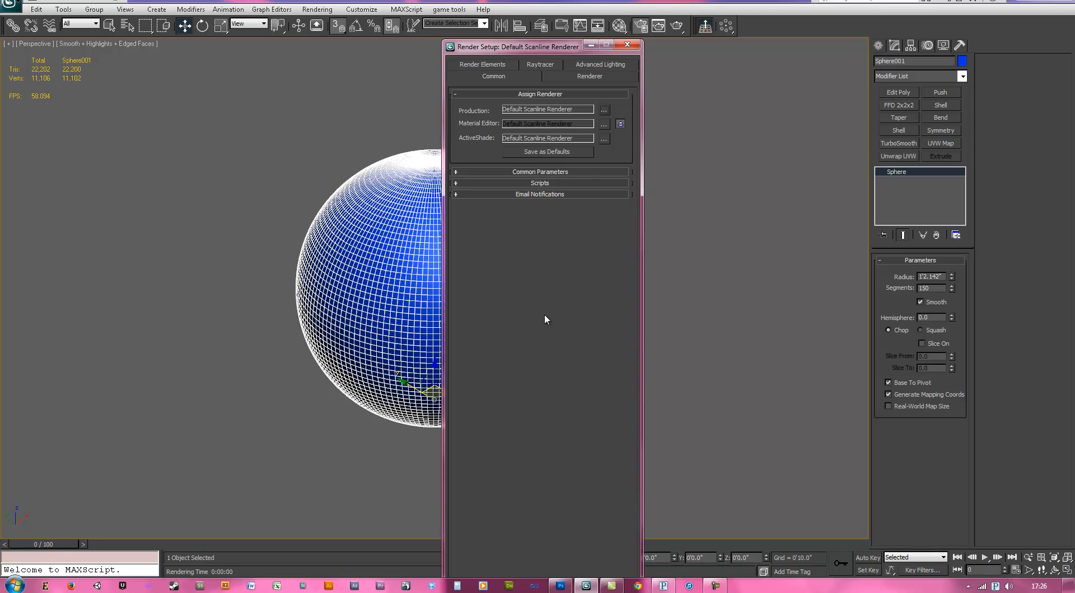
{"action": "left_click", "coordinate": [540, 172]}
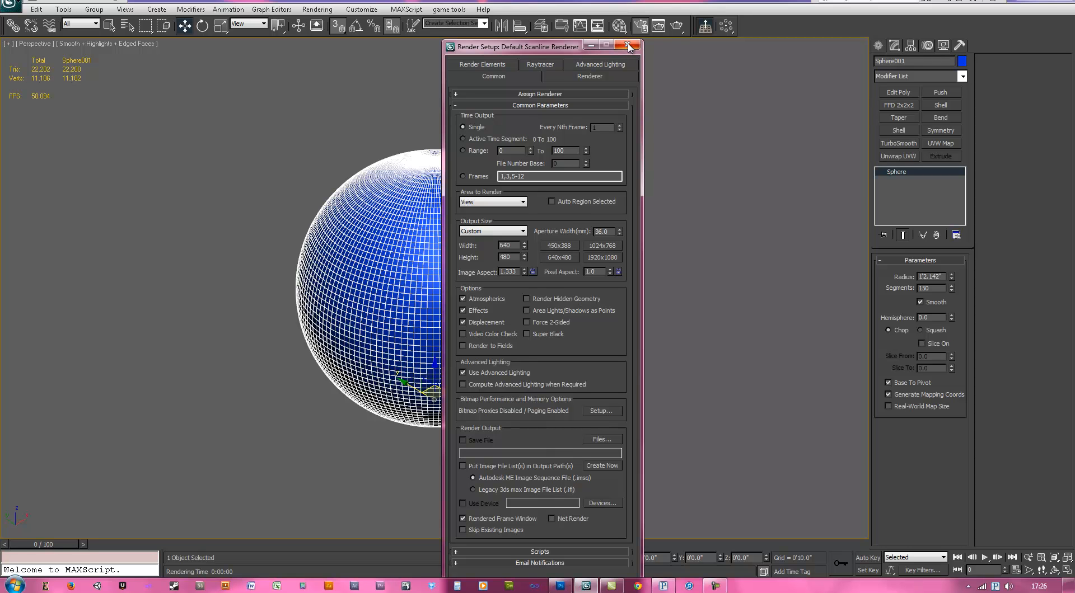
{"action": "left_click", "coordinate": [626, 46]}
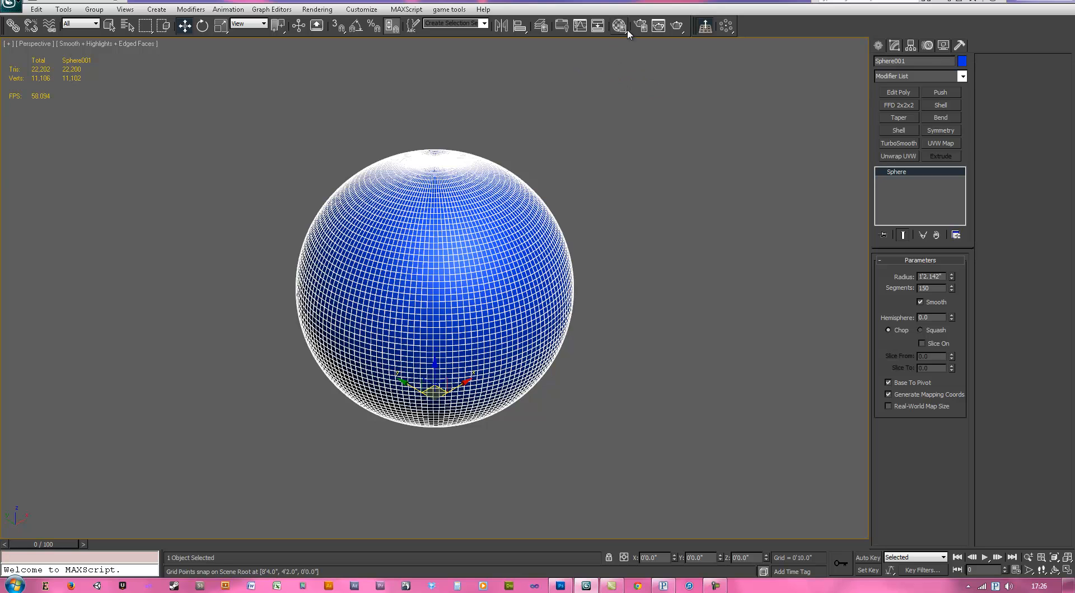
Open the Material Editor and name floor materials 'mrfloor' and 'scanfloor'.
{"action": "left_click", "coordinate": [618, 25]}
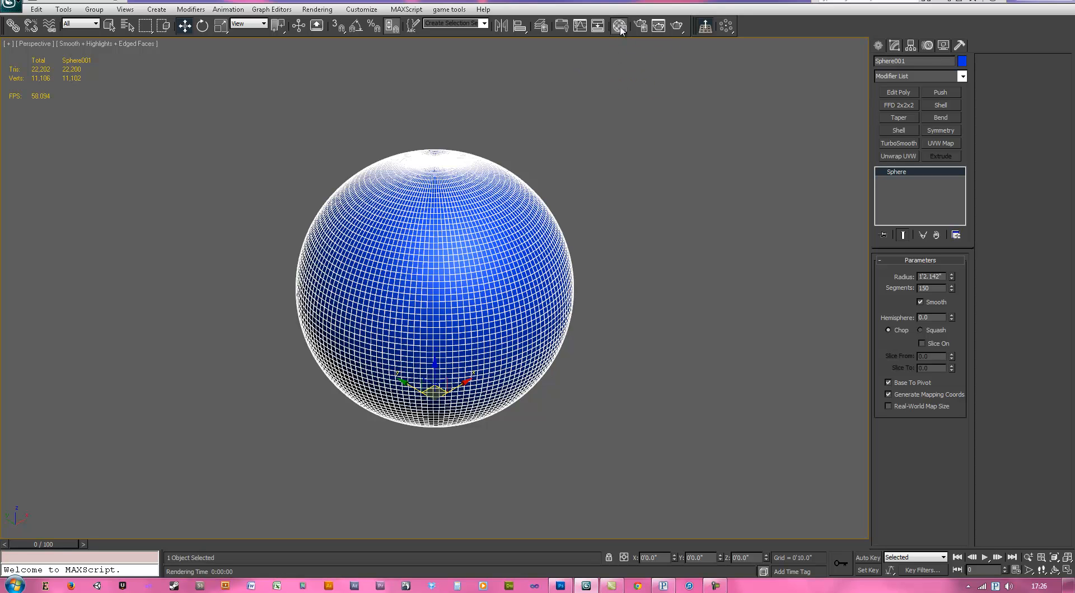
{"action": "left_click", "coordinate": [618, 25]}
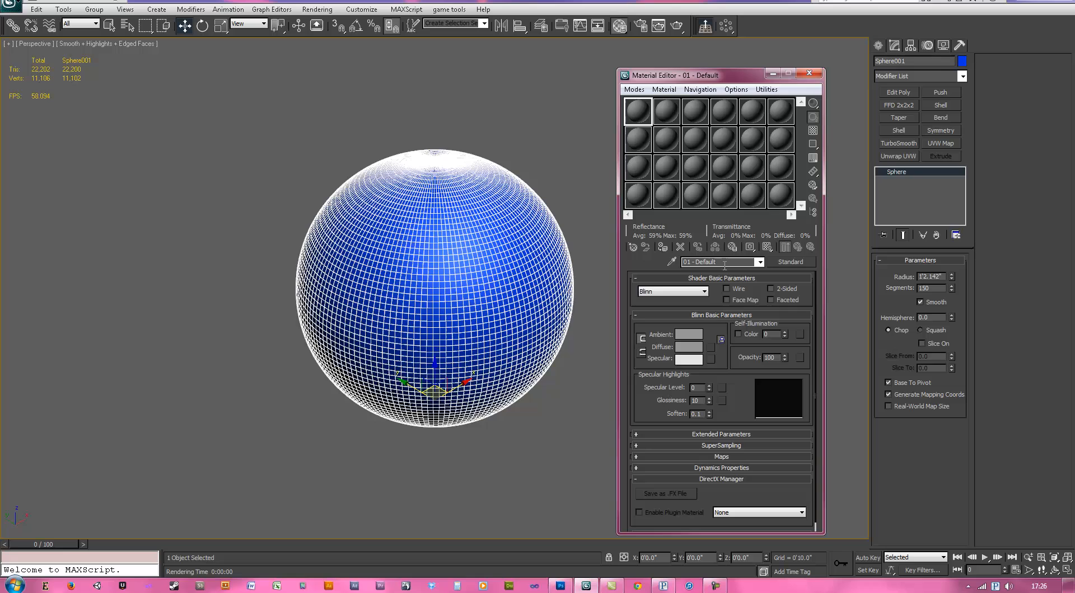
{"action": "mouse_move", "coordinate": [677, 168]}
{"action": "type", "text": "scan"}
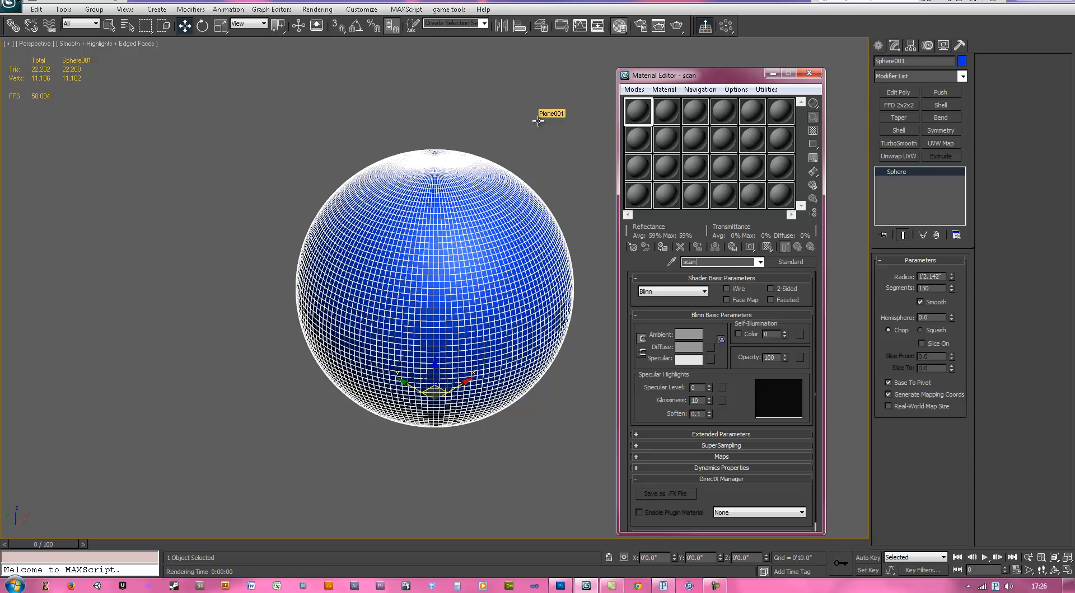
{"action": "type", "text": "flo"}
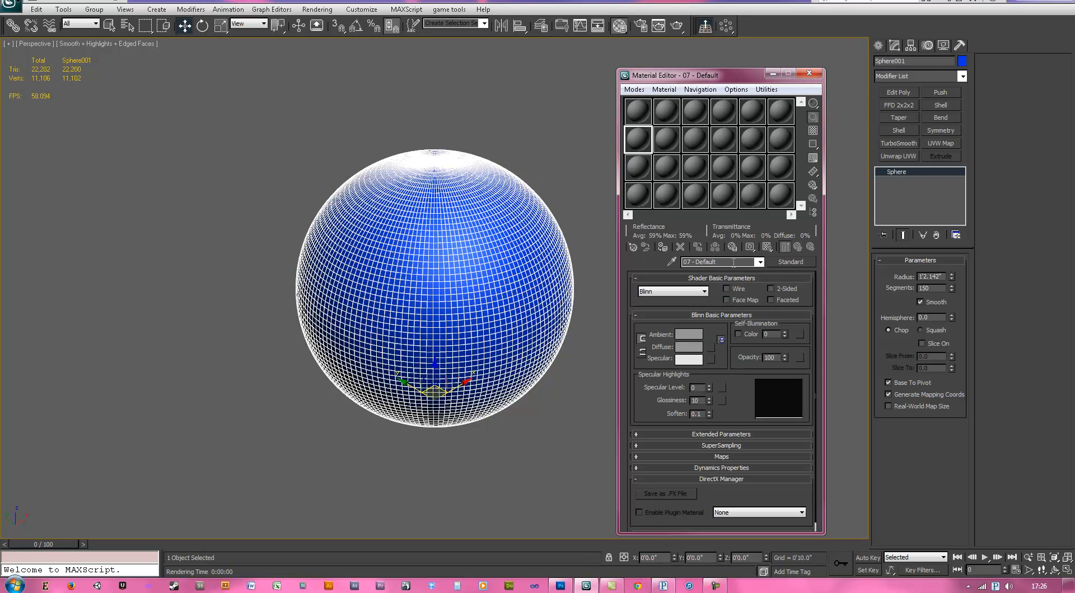
{"action": "type", "text": "mrfl"}
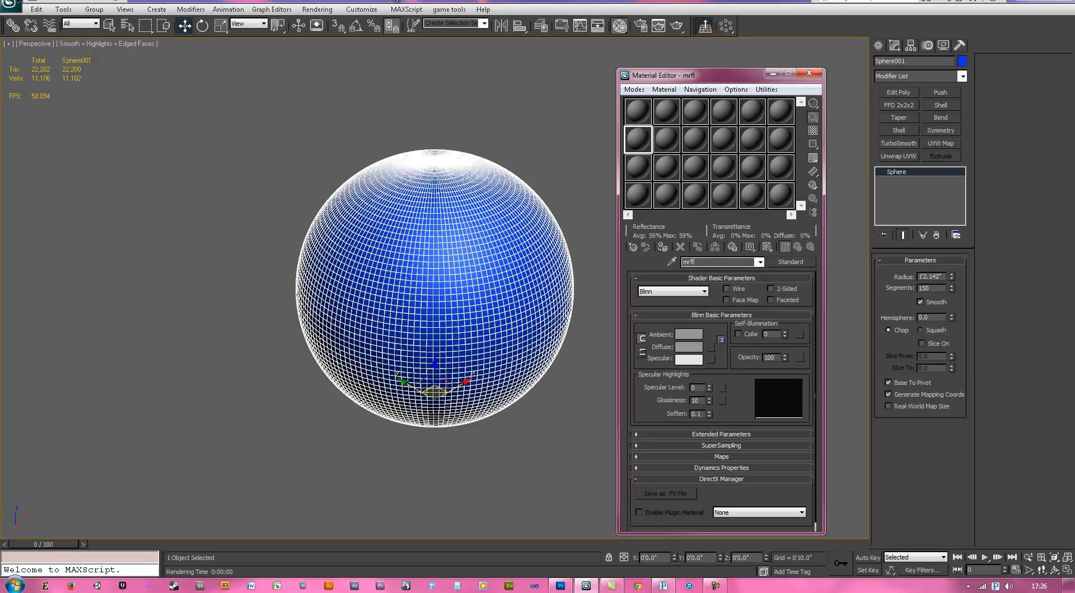
{"action": "type", "text": "lor"}
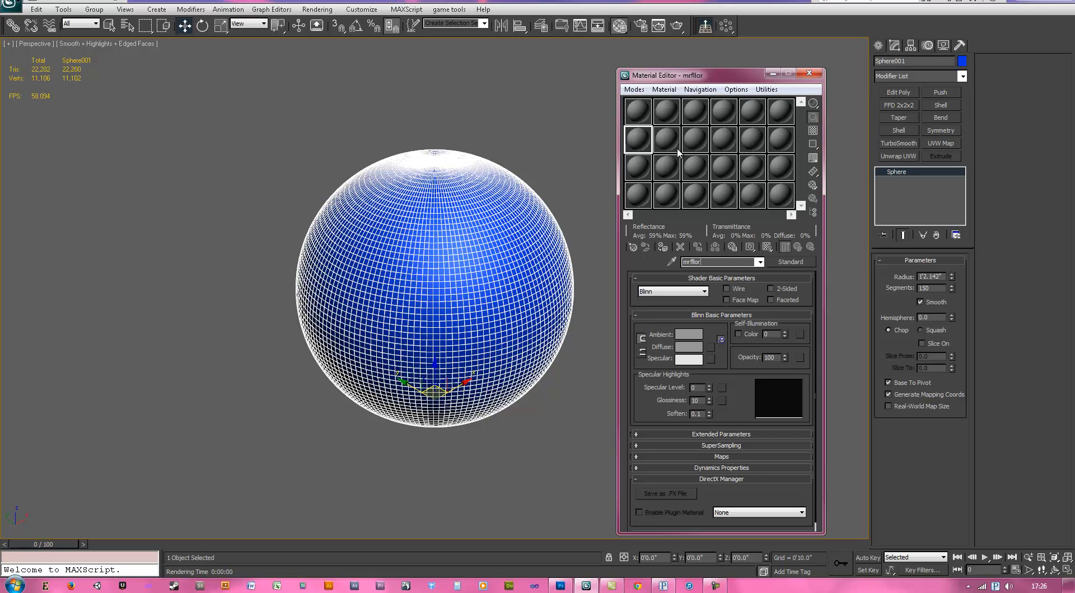
Name two more material slots 'mrmat' and 'scanmat'.
{"action": "left_click", "coordinate": [664, 140]}
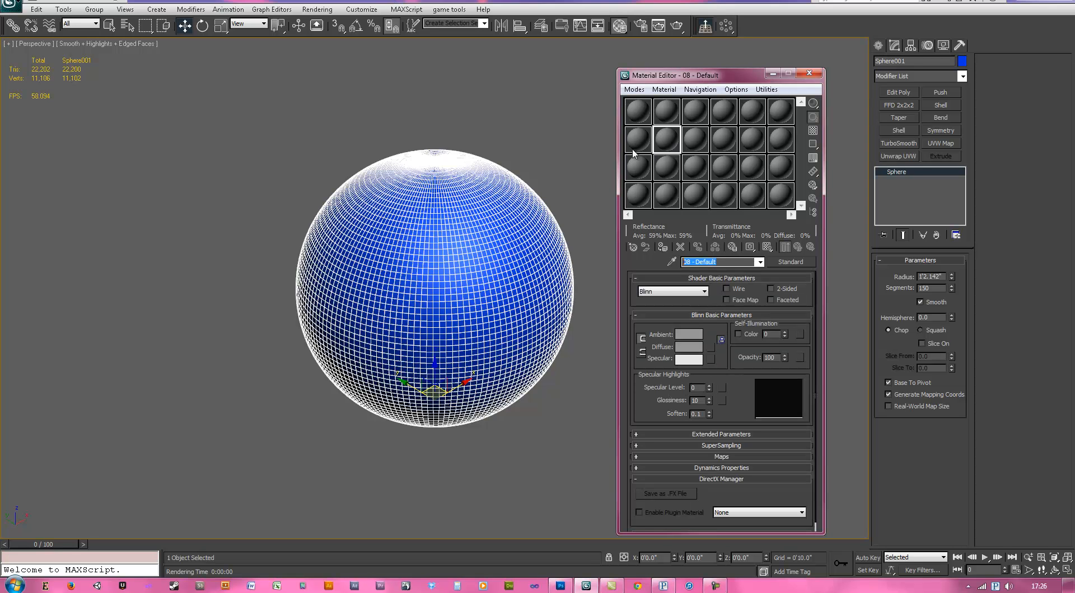
{"action": "type", "text": "mrmat"}
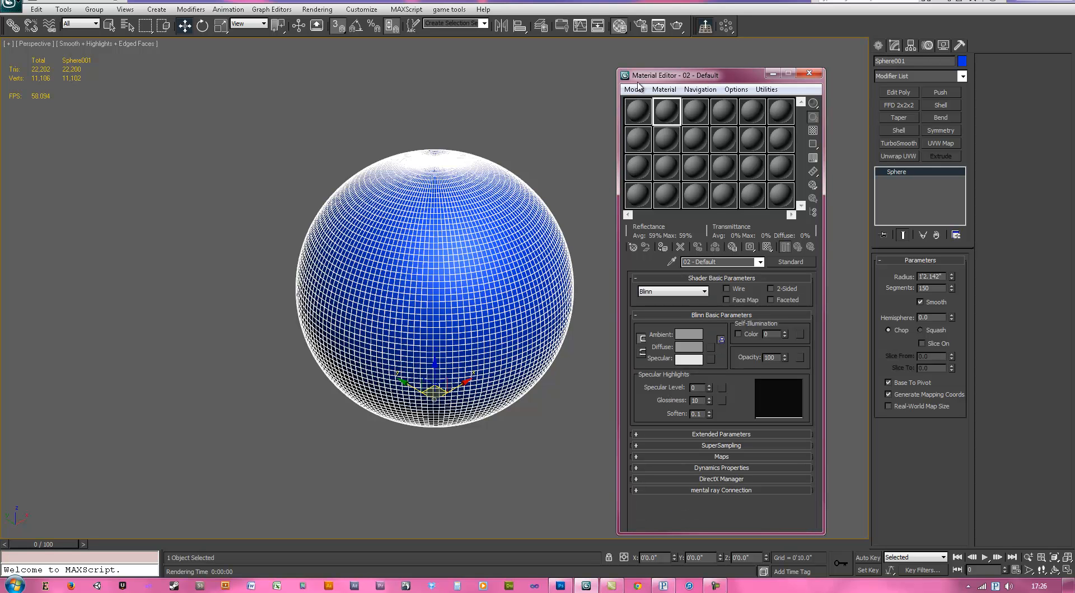
{"action": "left_click", "coordinate": [718, 262]}
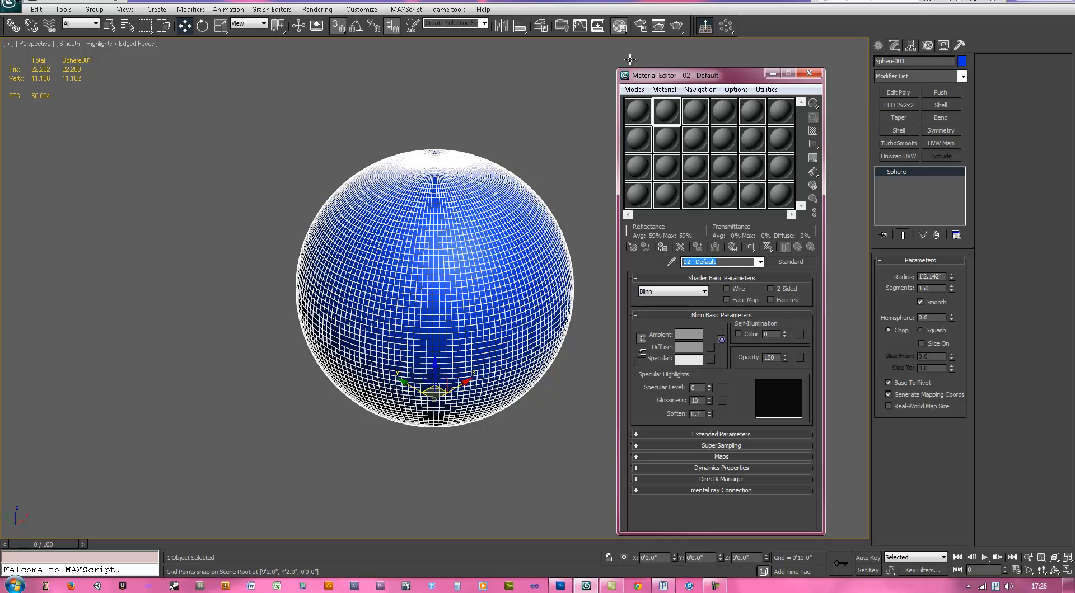
{"action": "type", "text": "scanmat"}
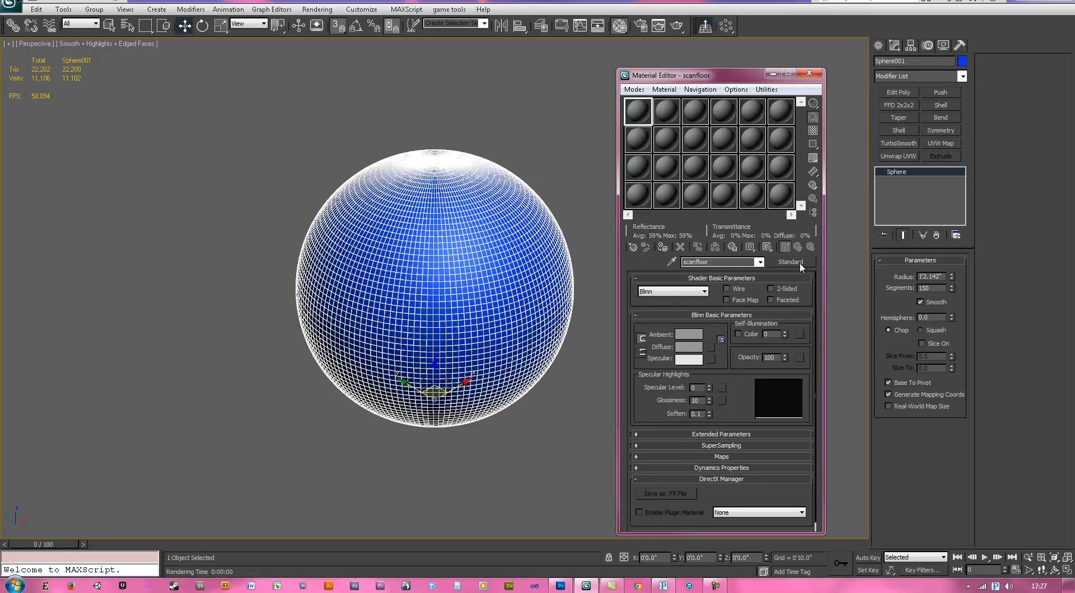
Change scanfloor's material type to Matte/Shadow from the Material/Map Browser.
{"action": "left_click", "coordinate": [790, 262]}
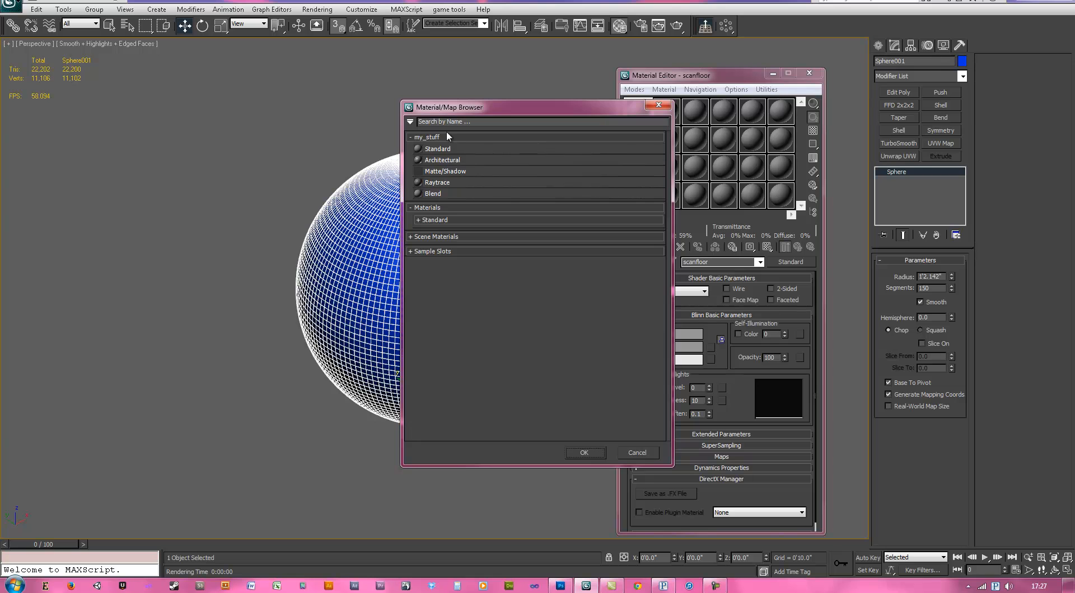
{"action": "type", "text": "matt"}
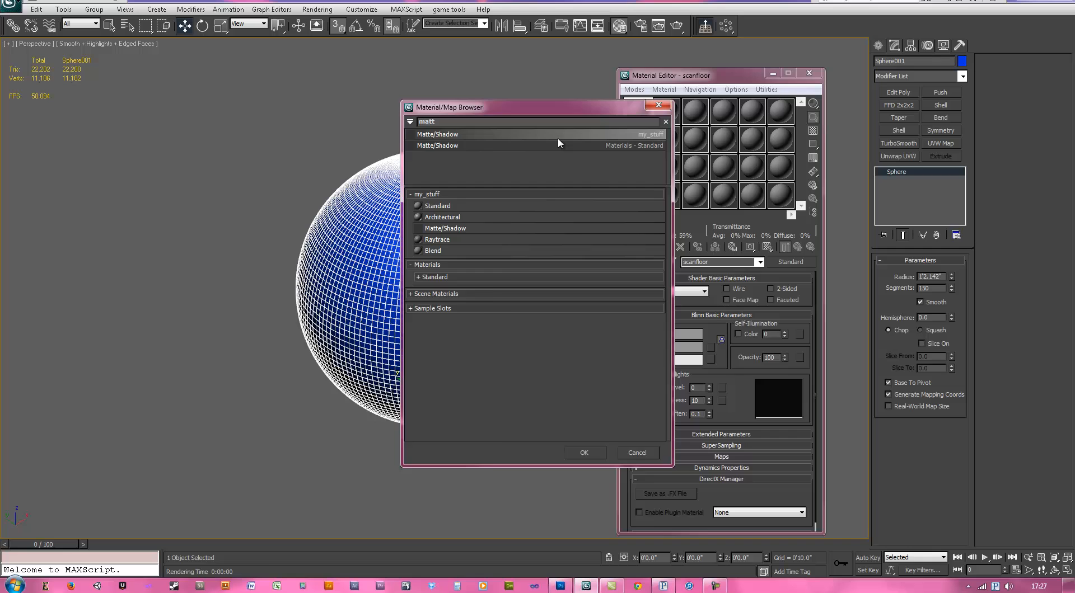
{"action": "double_click", "coordinate": [437, 134]}
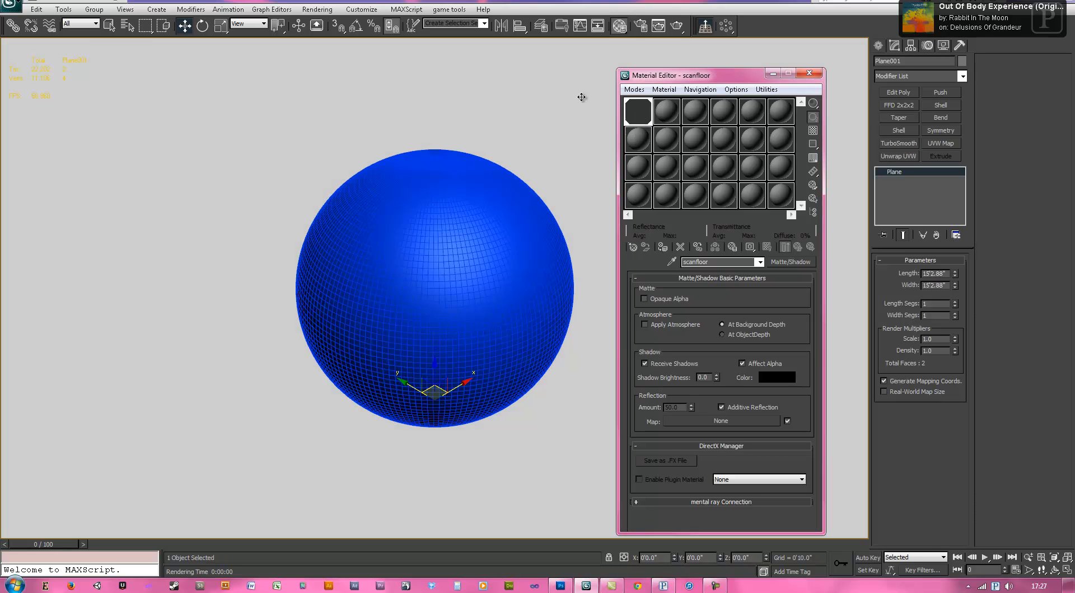
{"action": "mouse_move", "coordinate": [682, 25]}
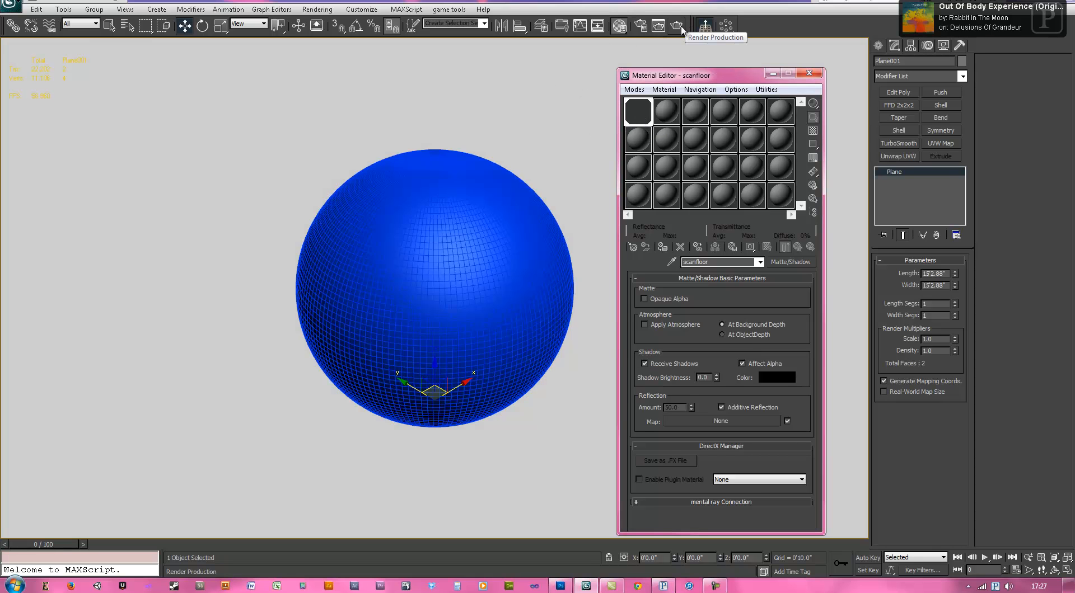
Add skylight Sky001 to the scene and render it.
{"action": "left_click", "coordinate": [680, 25]}
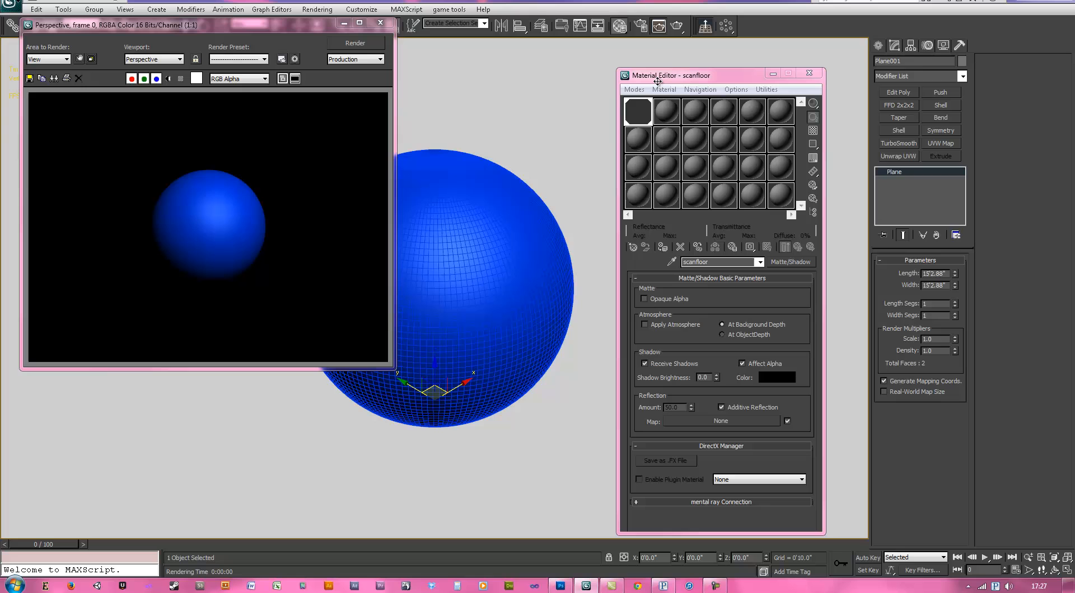
{"action": "left_click", "coordinate": [877, 45]}
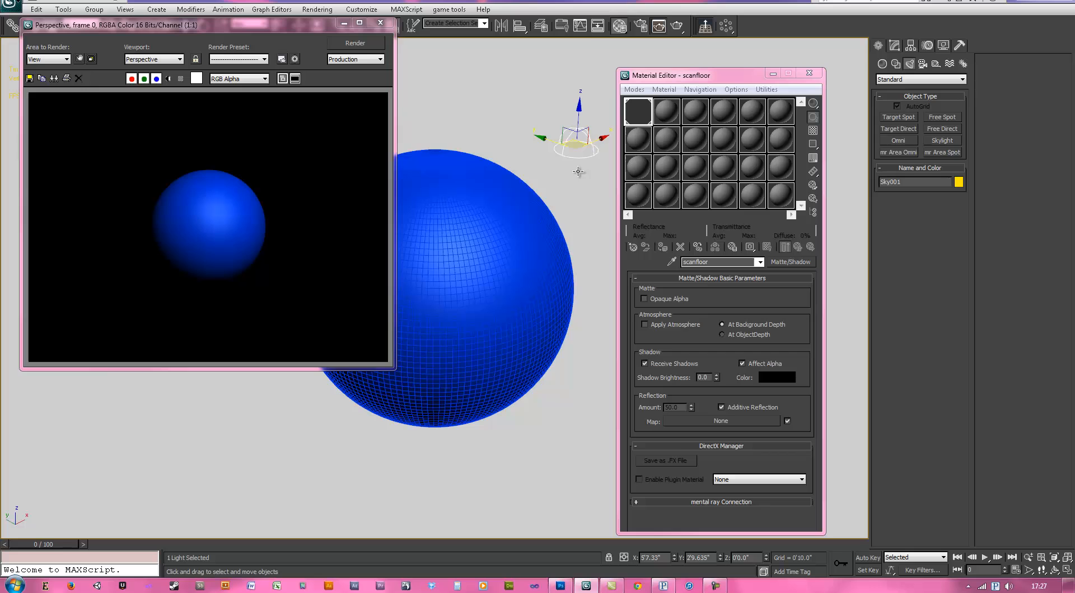
{"action": "left_click", "coordinate": [354, 43]}
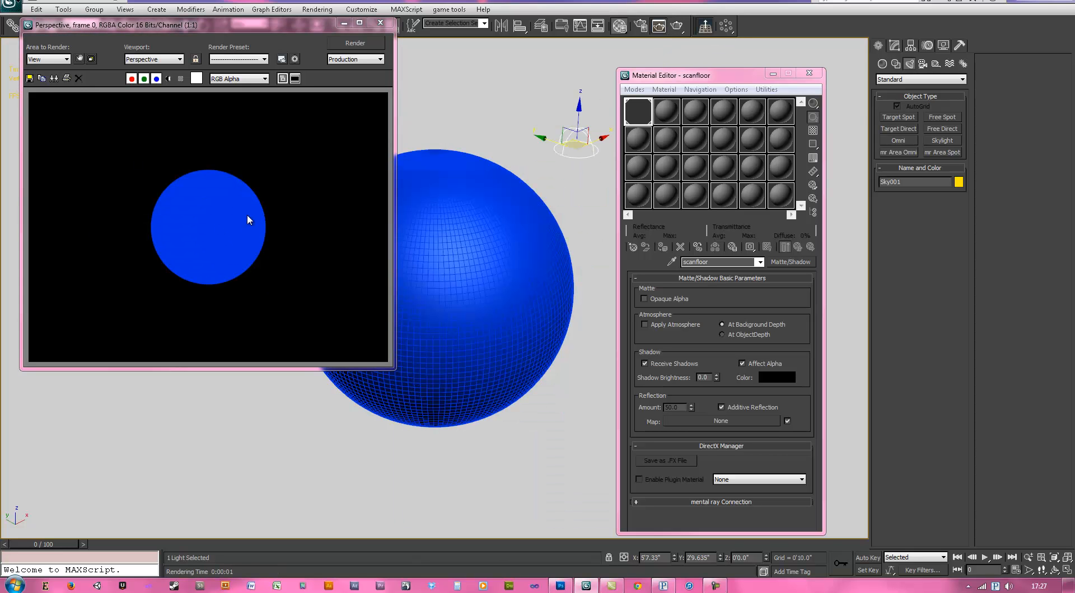
Cancel the slow render and lower the skylight's rays per sample to 5.
{"action": "left_click", "coordinate": [894, 45]}
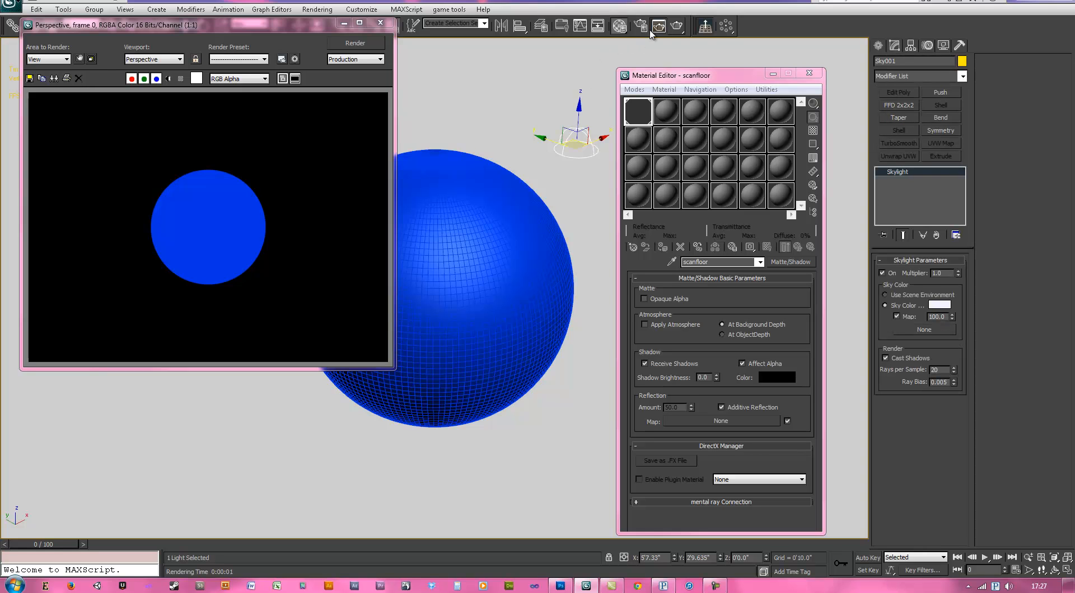
{"action": "left_click", "coordinate": [354, 44]}
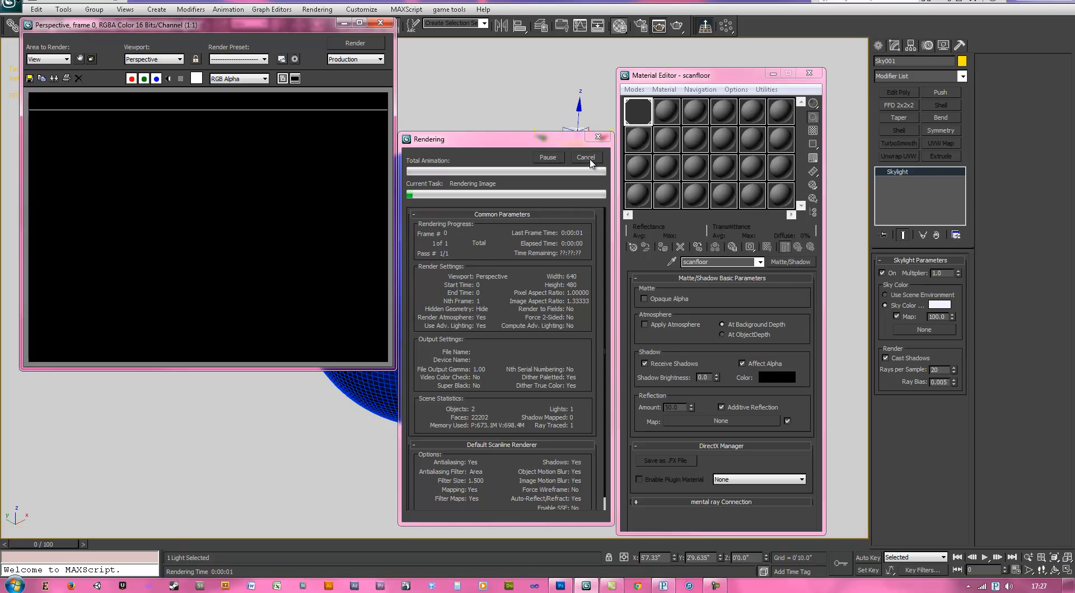
{"action": "left_click", "coordinate": [585, 157]}
{"action": "type", "text": "5"}
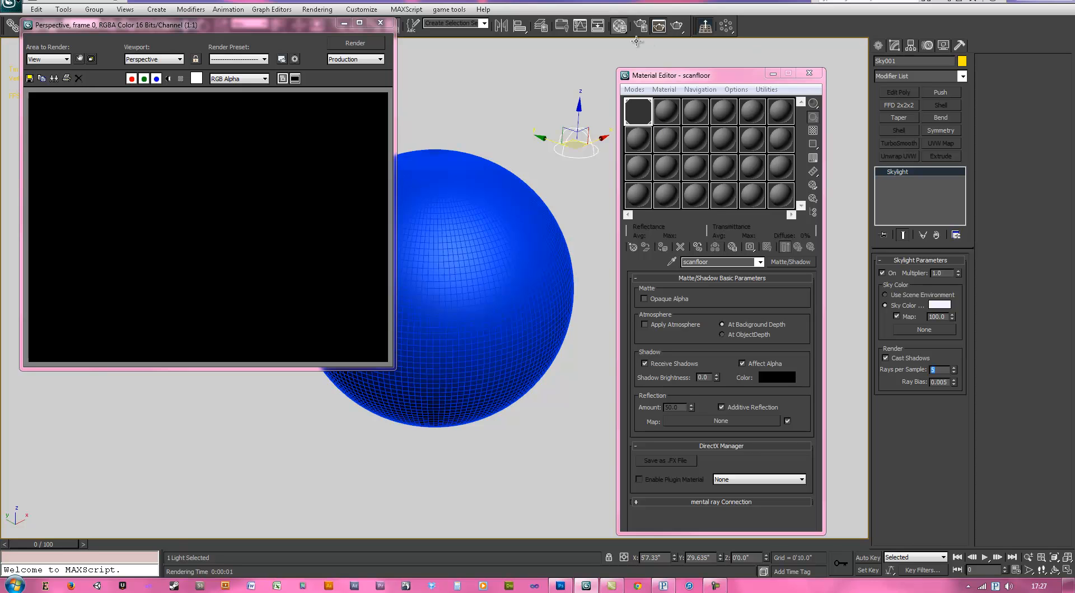
{"action": "left_click", "coordinate": [354, 43]}
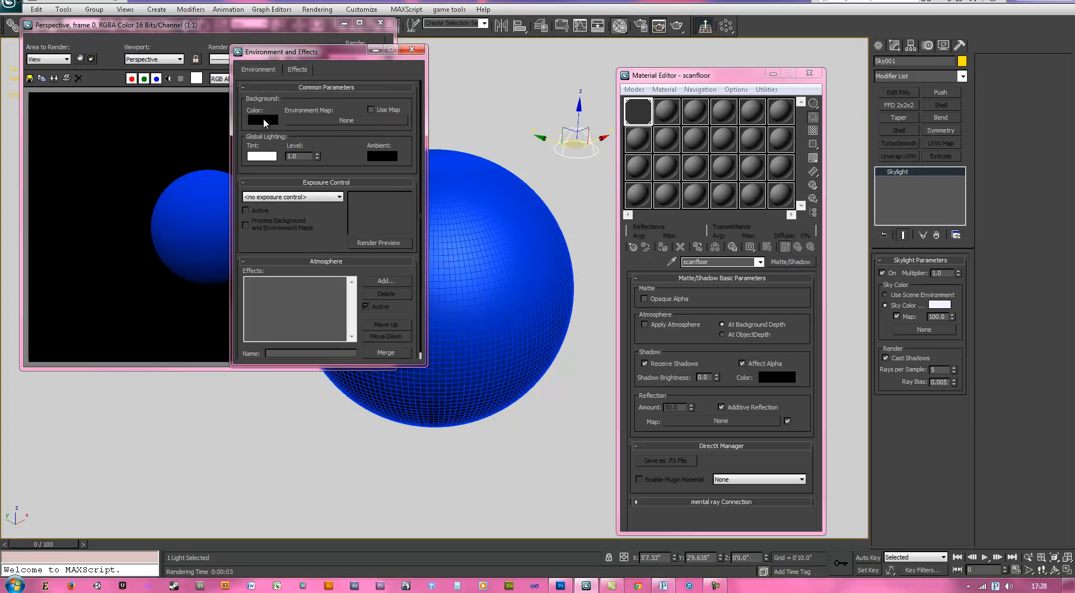
{"action": "mouse_move", "coordinate": [266, 128]}
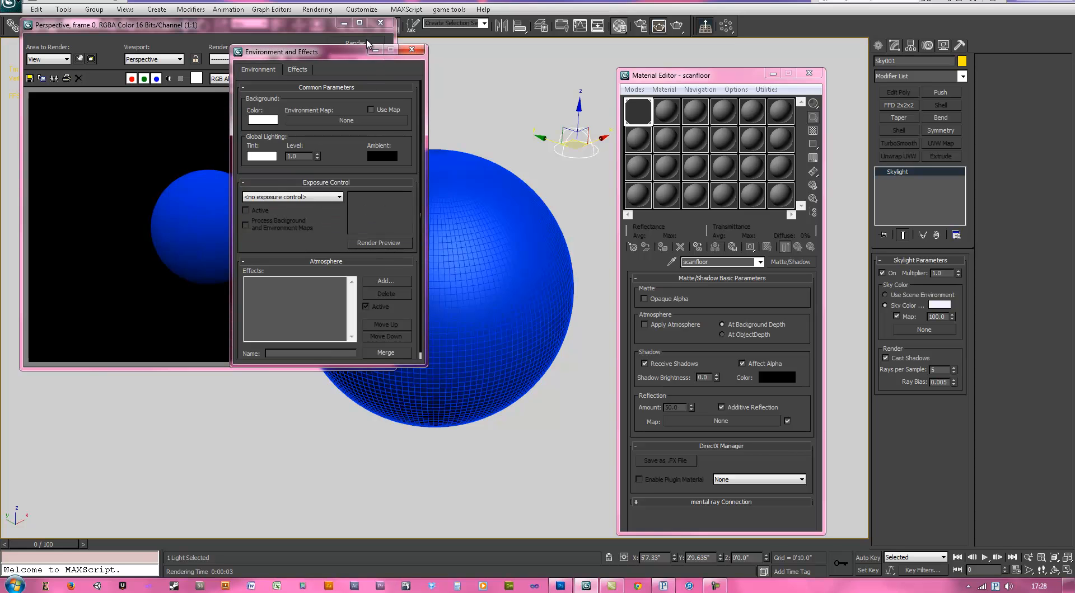
Render the scene showing the white background and soft skylight shadow.
{"action": "left_click", "coordinate": [354, 43]}
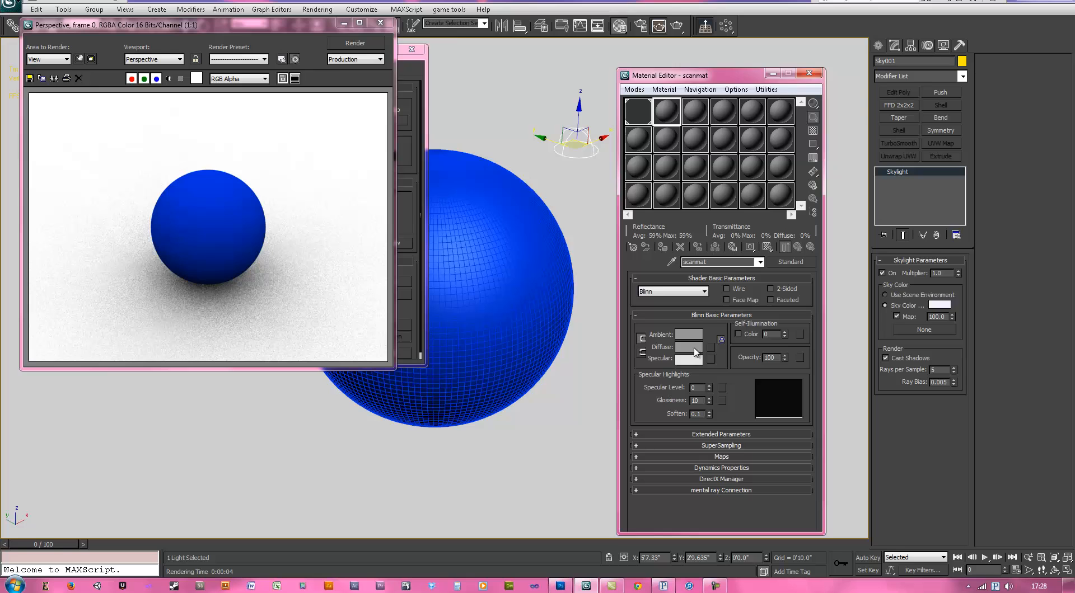
Give scanmat a deep blue diffuse, specular level 41 and glossiness 40.
{"action": "left_click", "coordinate": [690, 348]}
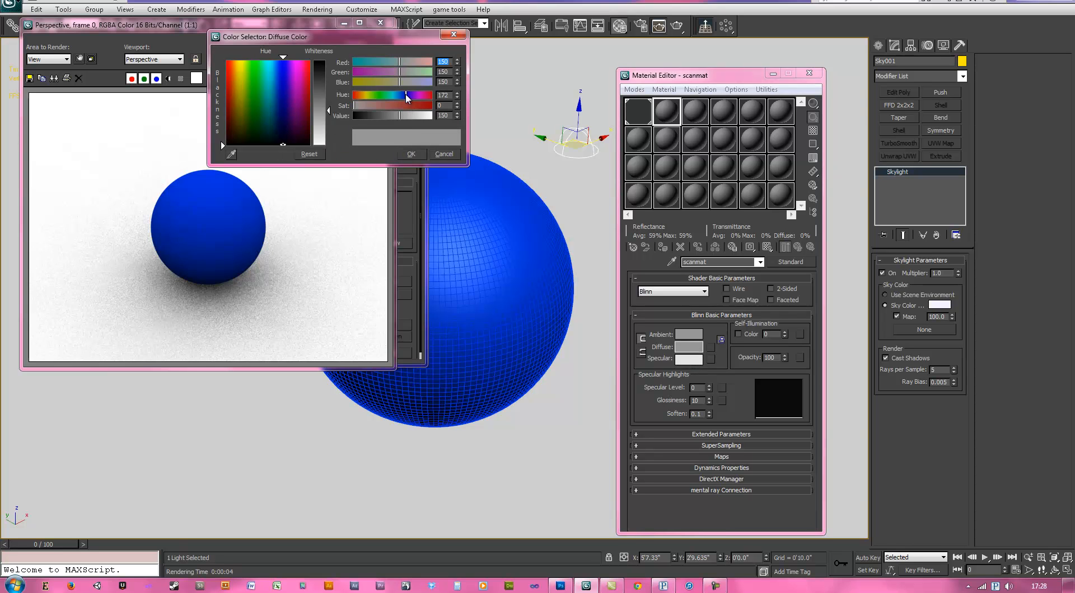
{"action": "left_click", "coordinate": [283, 95]}
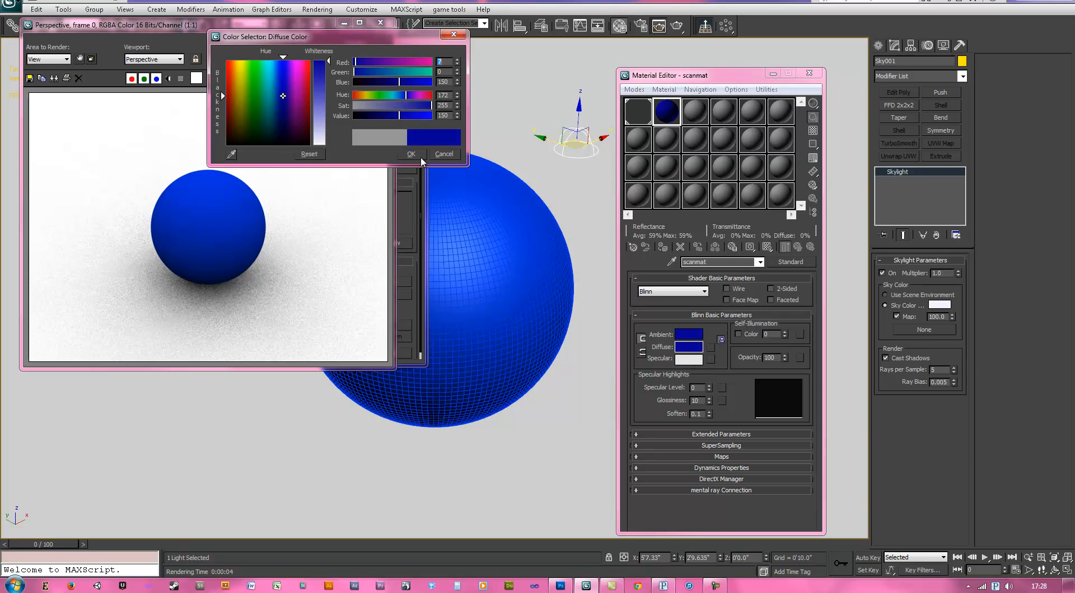
{"action": "left_click", "coordinate": [409, 153]}
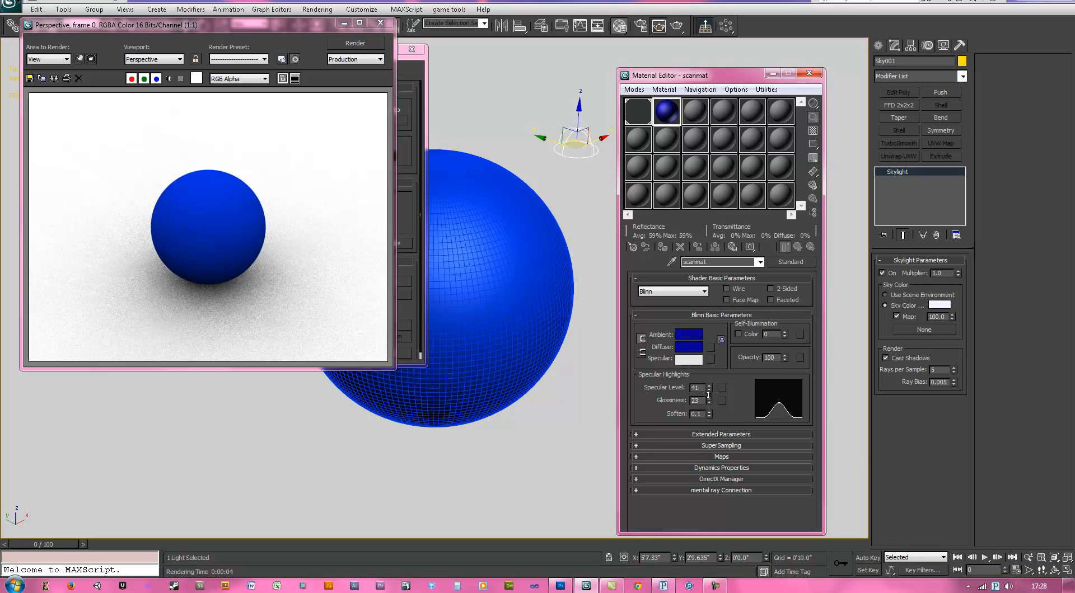
{"action": "left_click", "coordinate": [354, 43]}
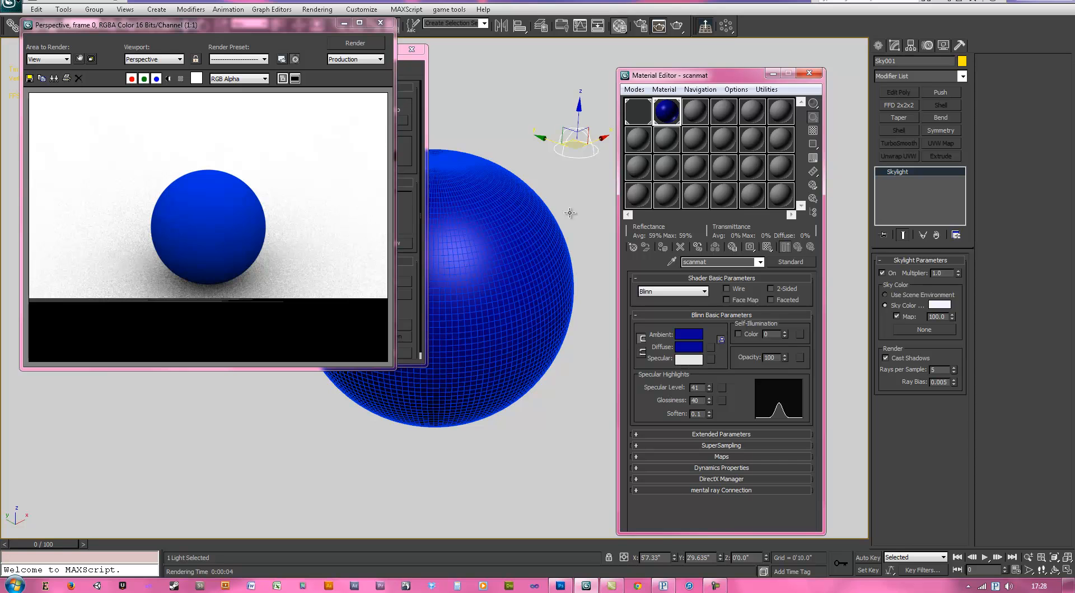
{"action": "left_click", "coordinate": [354, 43]}
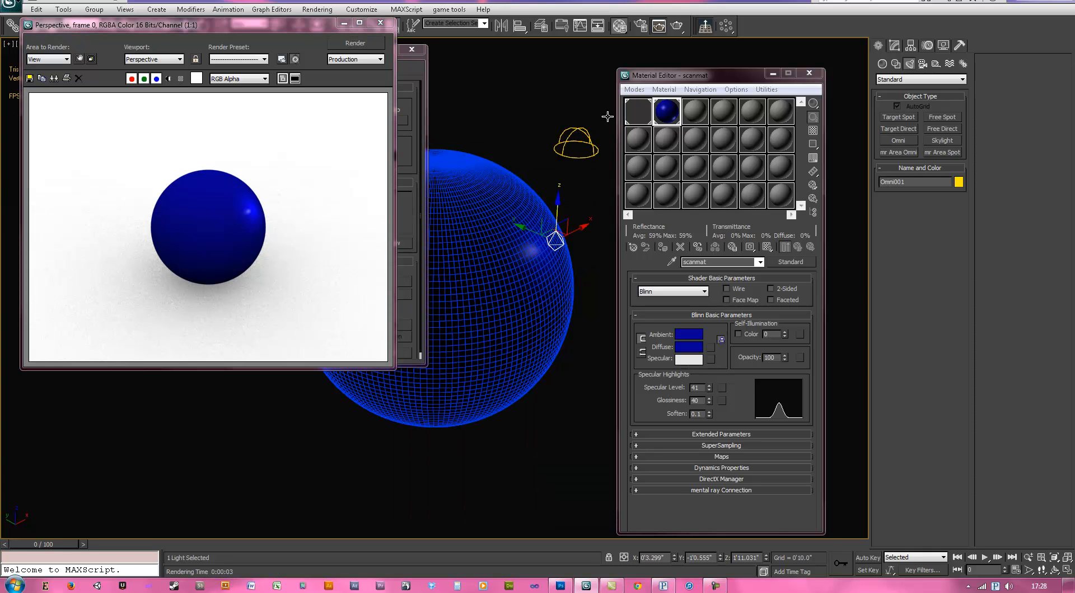
Move Omni001 in front of the sphere, render, and set skylight rays per sample to 10.
{"action": "left_click_drag", "start_coordinate": [556, 240], "coordinate": [493, 270]}
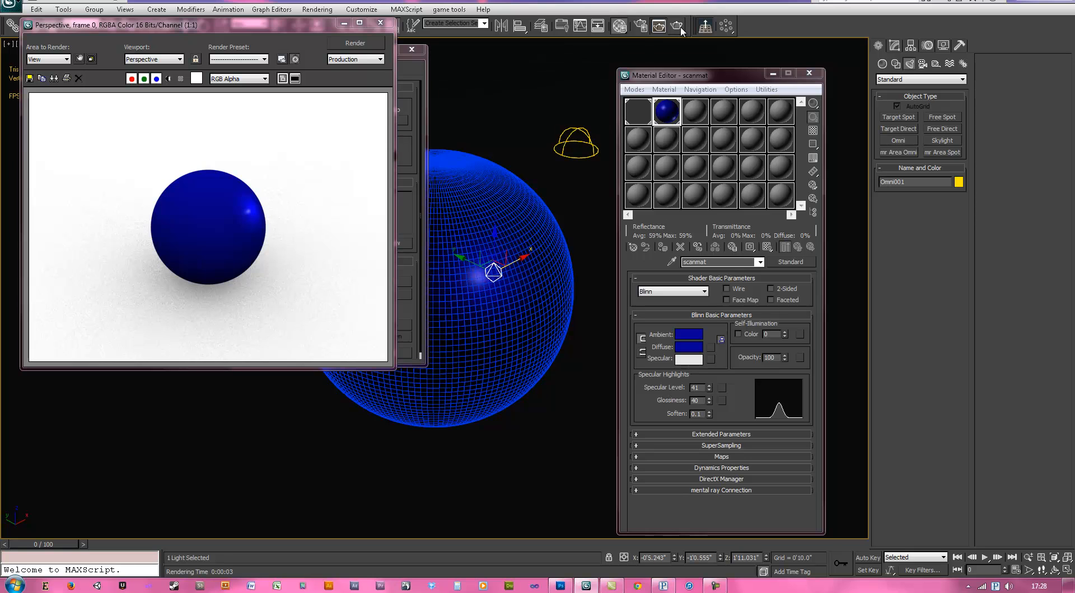
{"action": "left_click", "coordinate": [355, 42]}
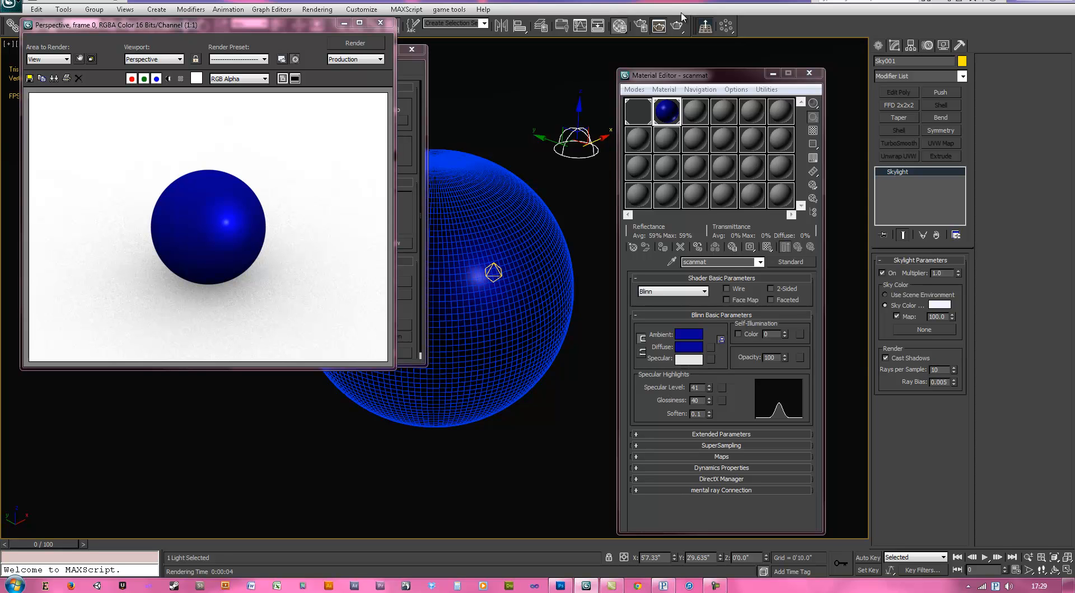
{"action": "left_click", "coordinate": [354, 42]}
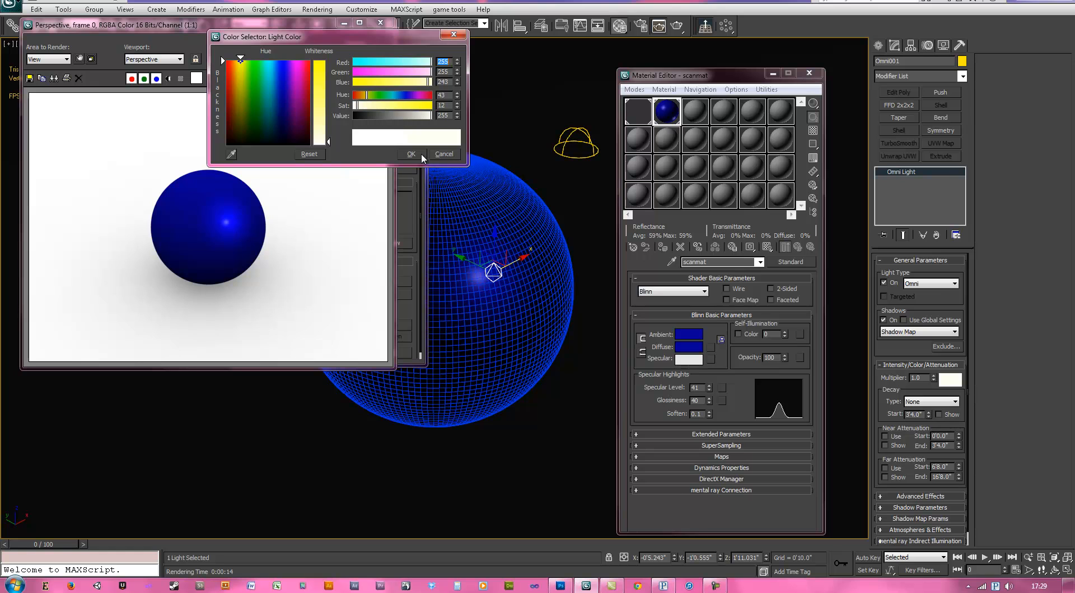
Give Omni001 a near-white colour and a 0.895 multiplier.
{"action": "left_click", "coordinate": [409, 154]}
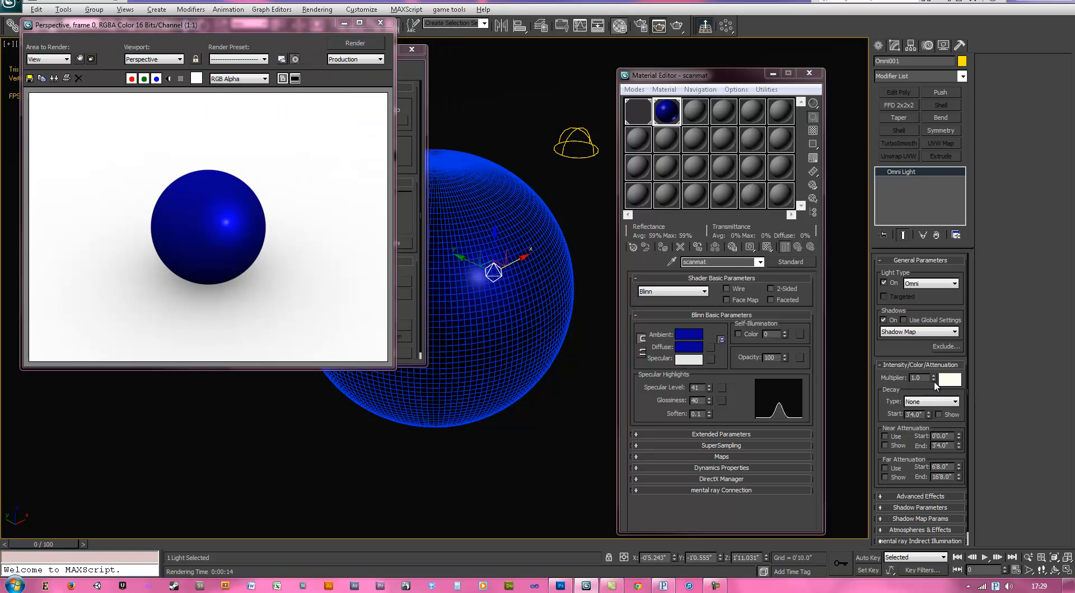
{"action": "left_click_drag", "start_coordinate": [928, 376], "coordinate": [928, 379]}
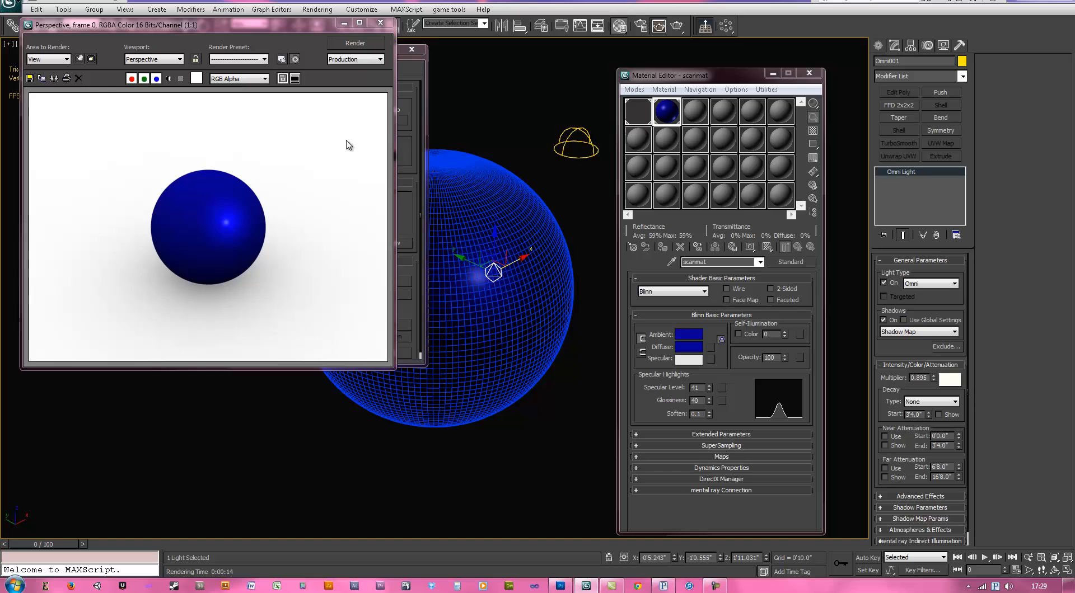
{"action": "left_click", "coordinate": [354, 43]}
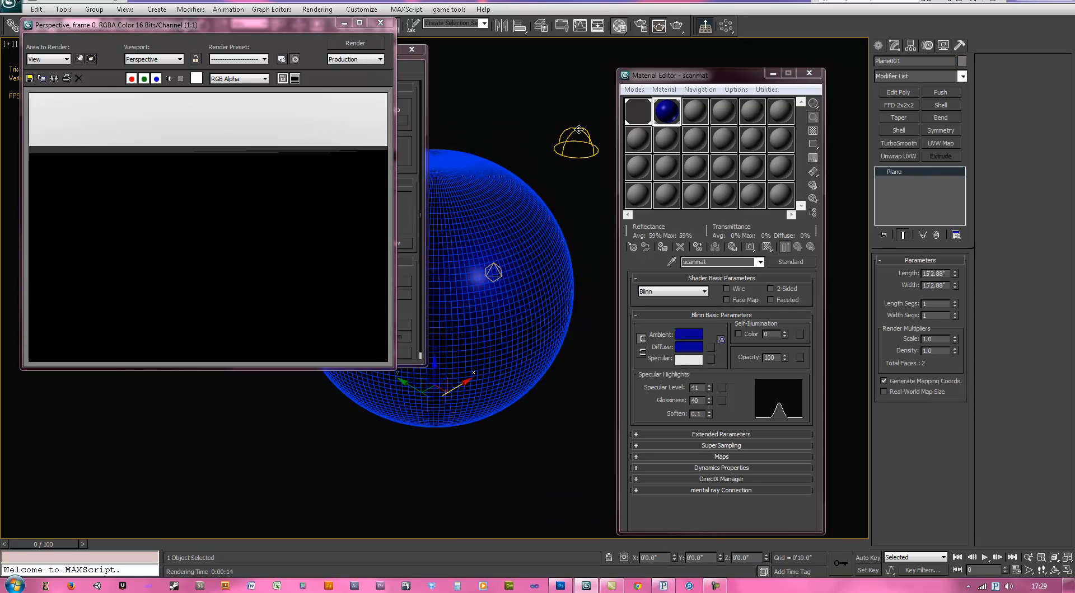
Select the skylight and omni light and re-render the shadowed blue sphere on white.
{"action": "left_click", "coordinate": [577, 141]}
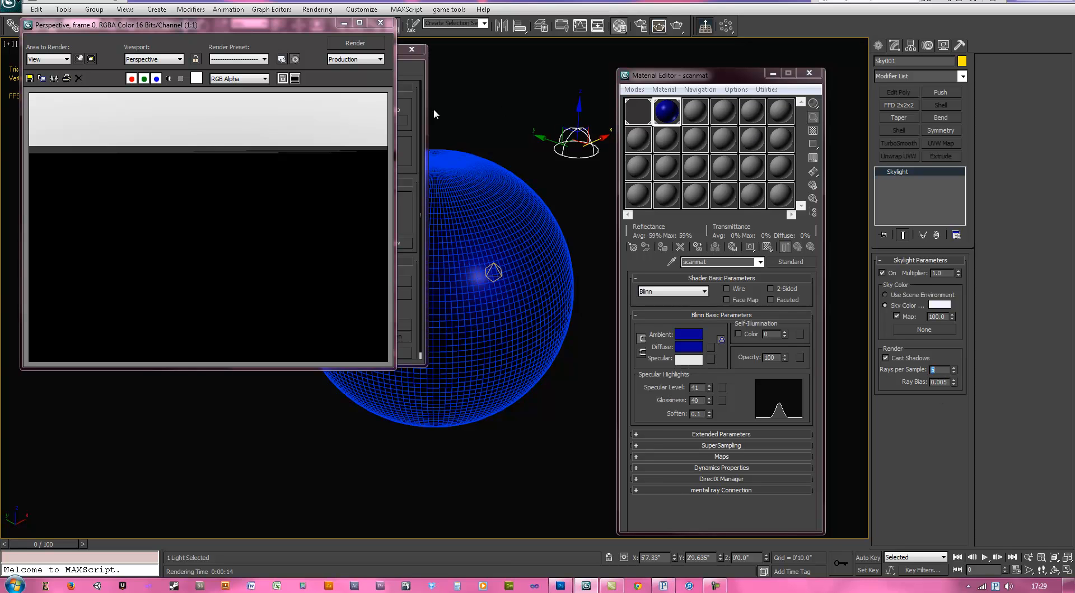
{"action": "left_click", "coordinate": [355, 43]}
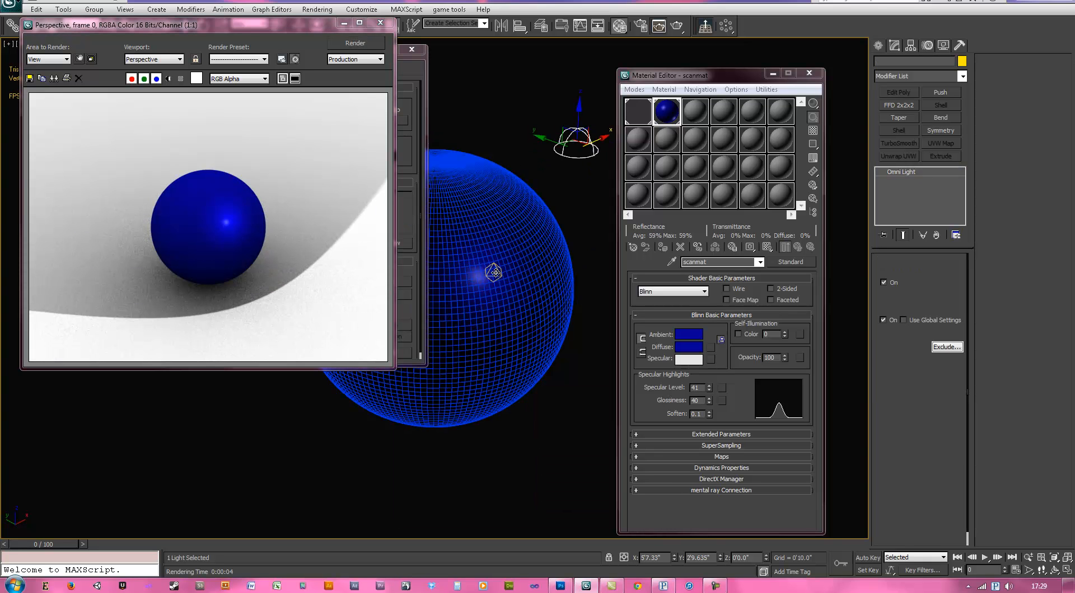
{"action": "left_click", "coordinate": [494, 260]}
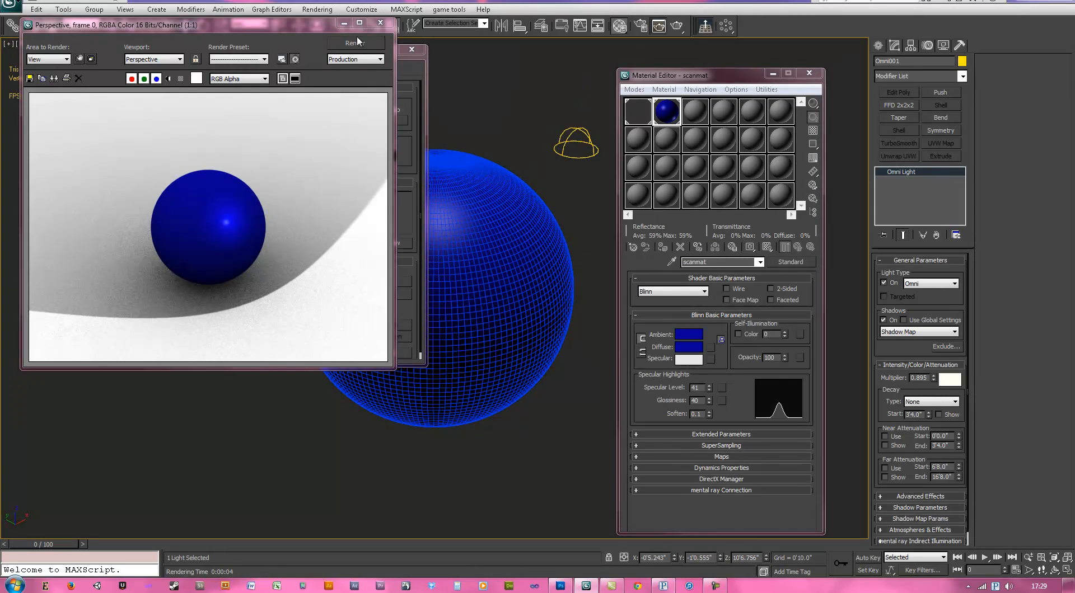
{"action": "left_click", "coordinate": [354, 44]}
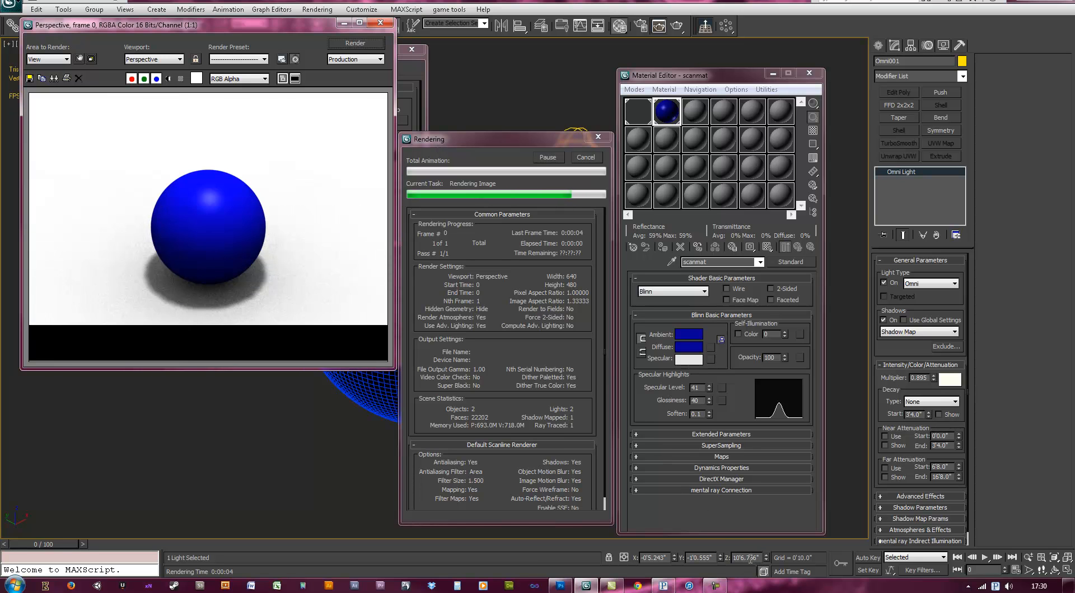
{"action": "left_click", "coordinate": [585, 157]}
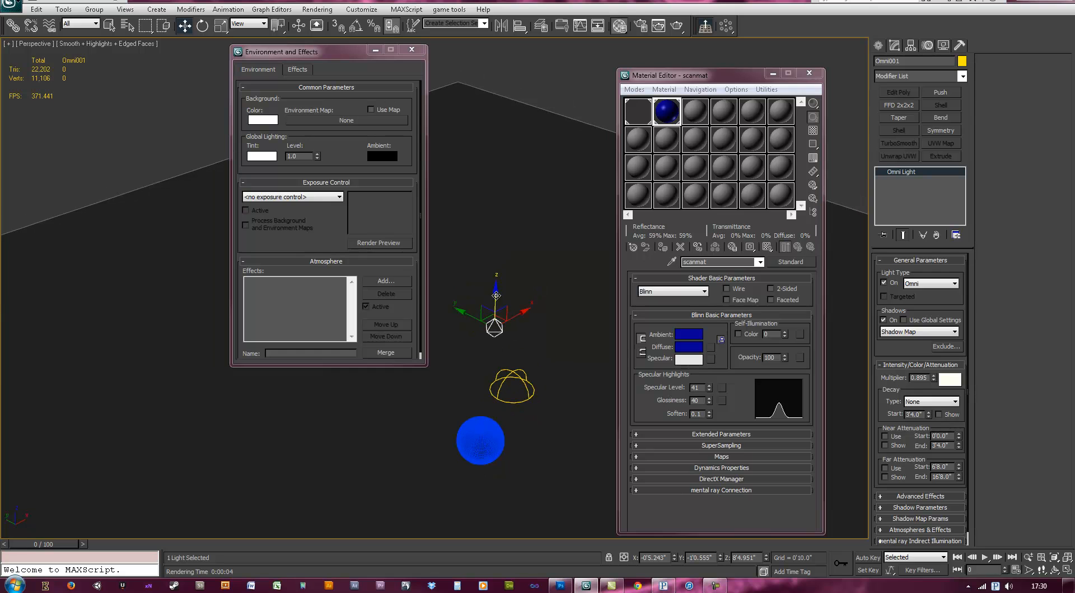
Close Environment and Effects and assign mental ray Renderer as the production renderer.
{"action": "left_click", "coordinate": [480, 441]}
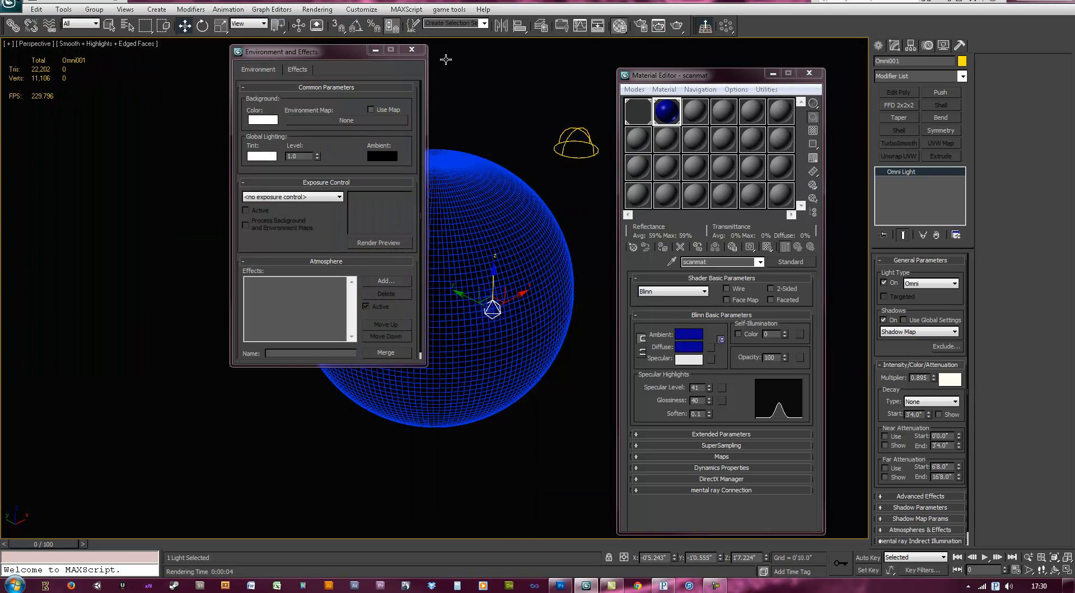
{"action": "left_click", "coordinate": [411, 51]}
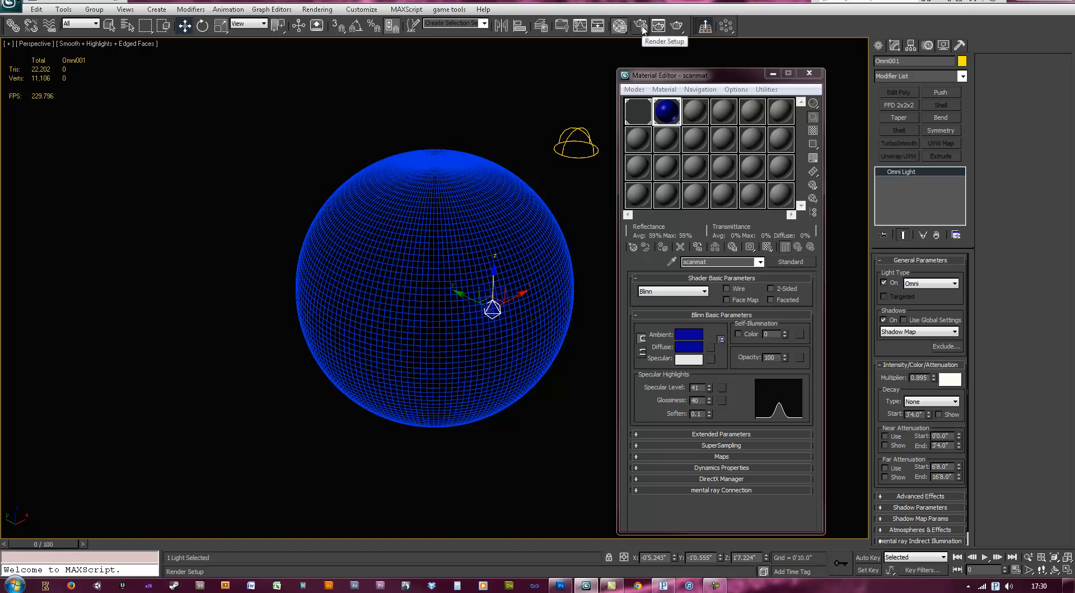
{"action": "left_click", "coordinate": [640, 26]}
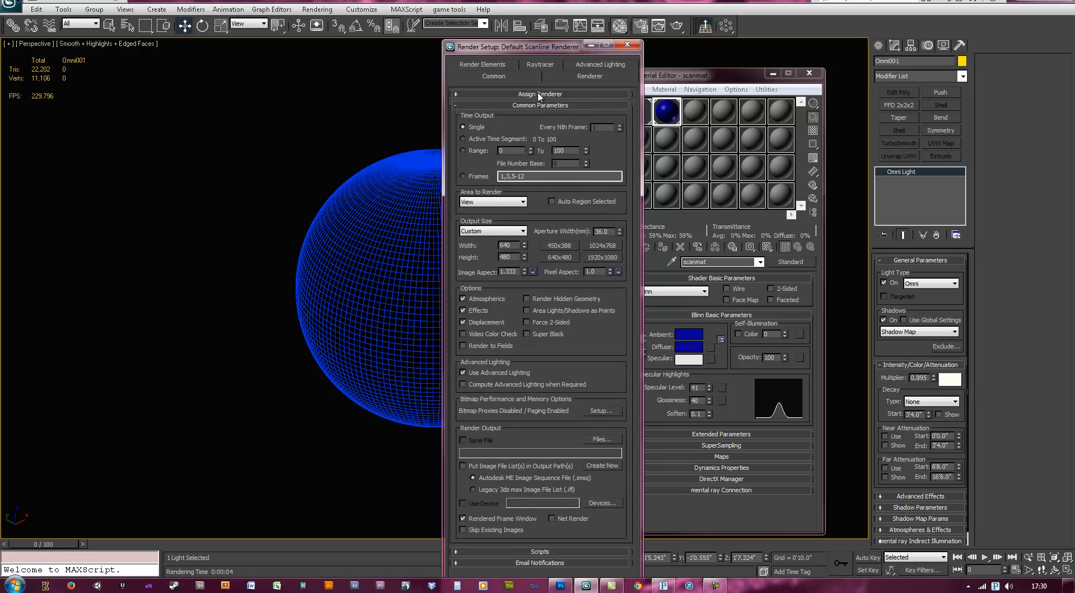
{"action": "left_click", "coordinate": [604, 110]}
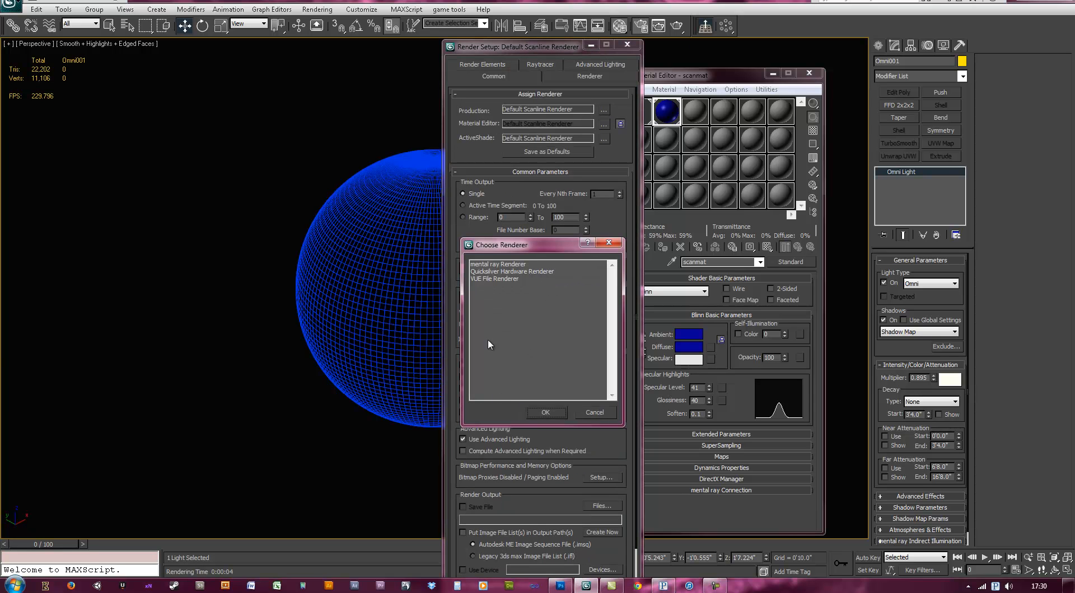
{"action": "left_click", "coordinate": [545, 413]}
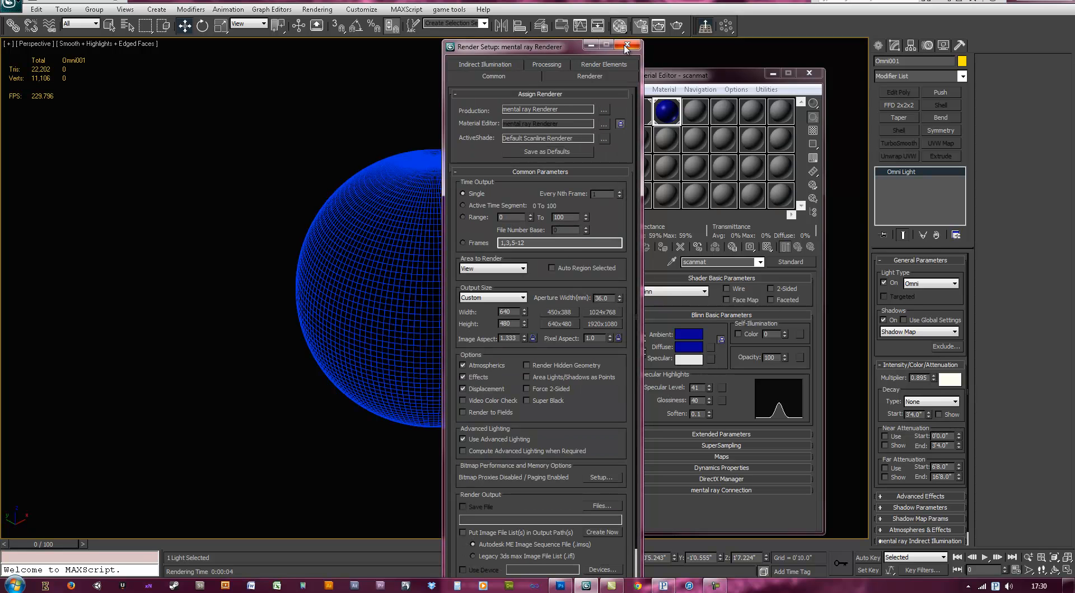
{"action": "left_click", "coordinate": [627, 46]}
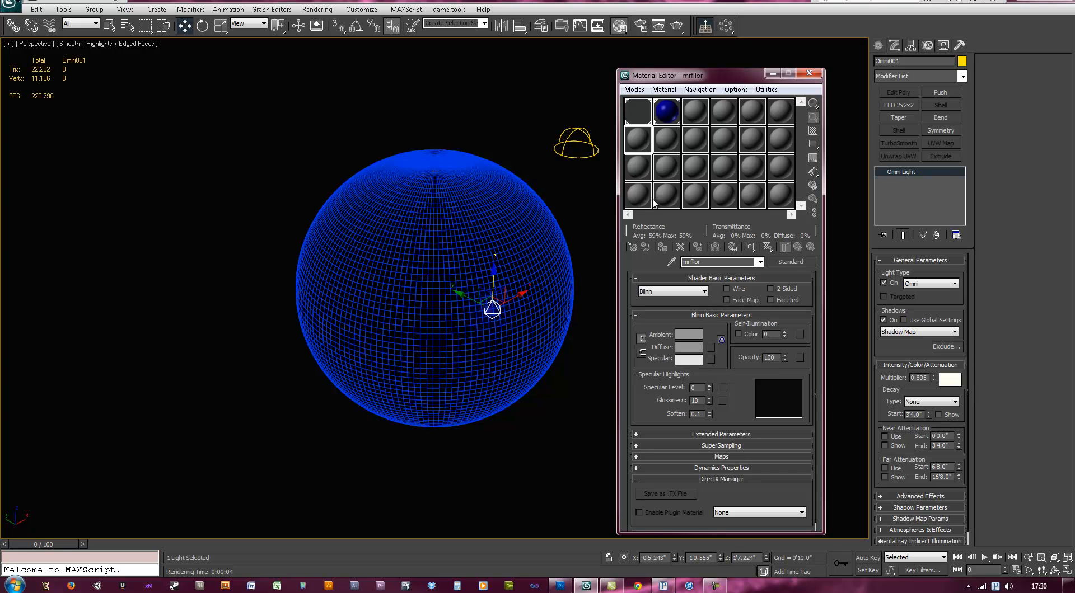
{"action": "mouse_move", "coordinate": [799, 269]}
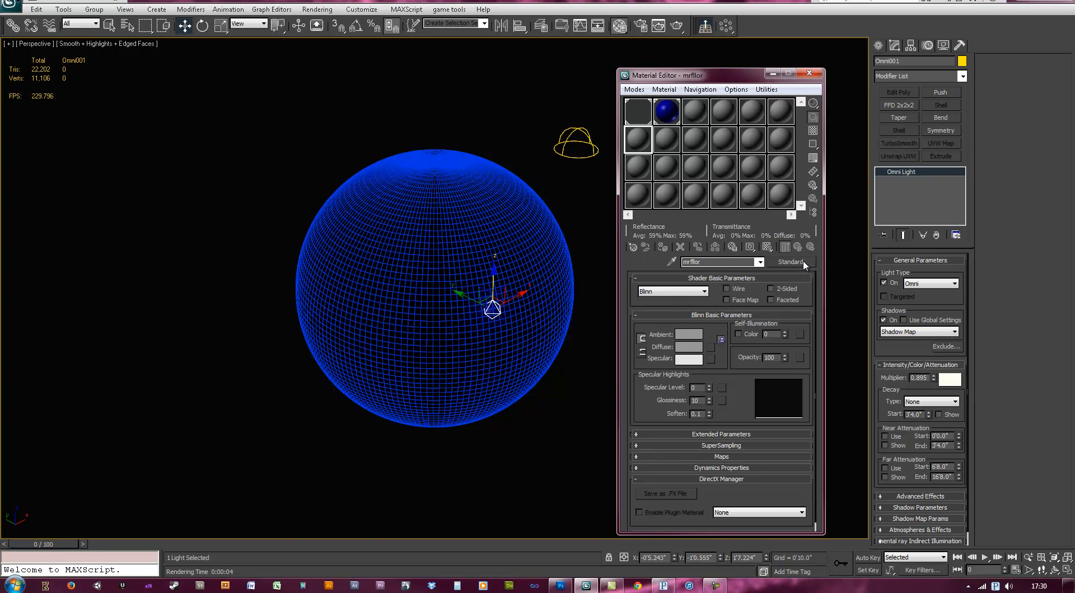
Make mrfloor Matte/Shadow/Reflection with a white background, render, and disable the omni light's shadows.
{"action": "left_click", "coordinate": [790, 262]}
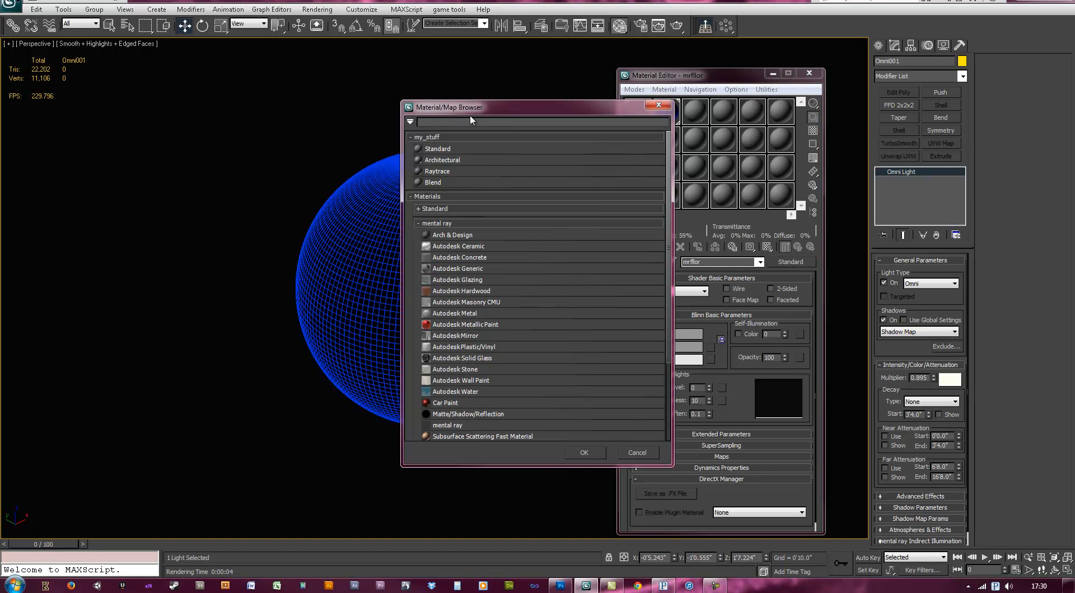
{"action": "type", "text": "mat"}
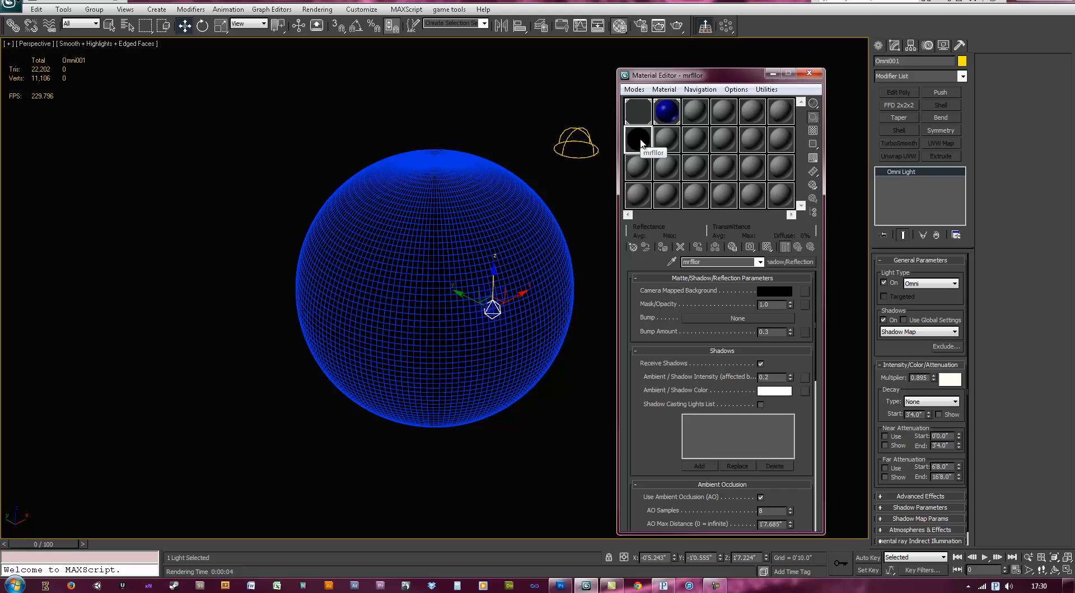
{"action": "mouse_move", "coordinate": [518, 108]}
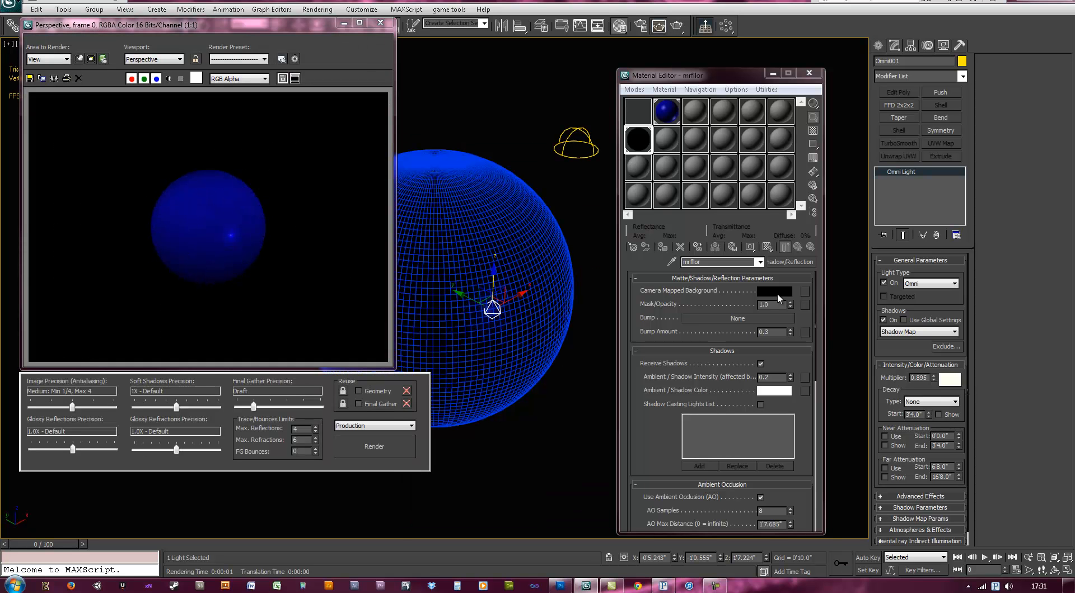
{"action": "left_click", "coordinate": [773, 291]}
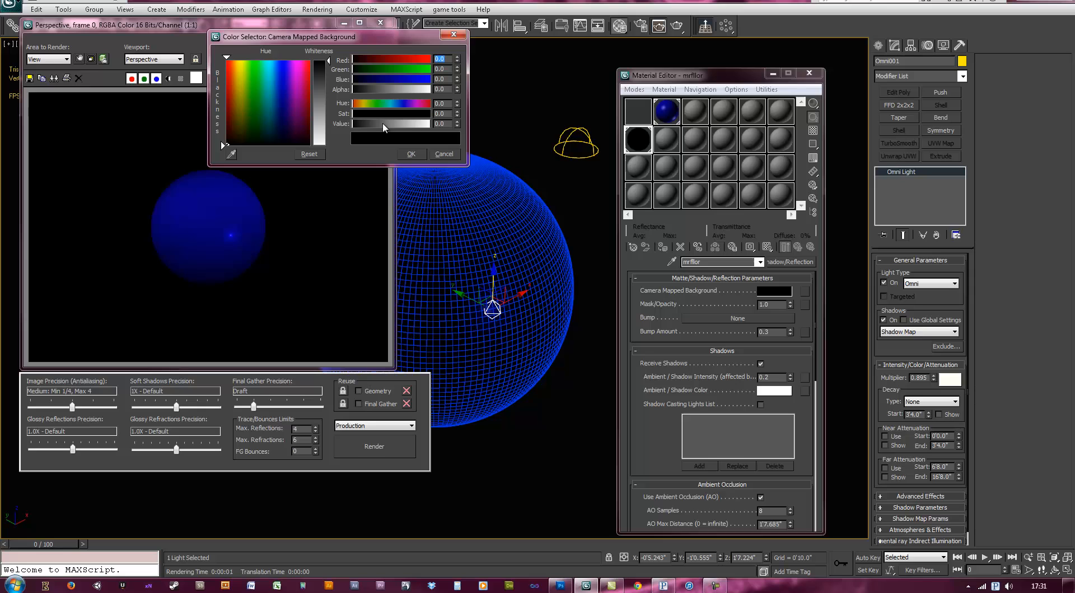
{"action": "left_click", "coordinate": [443, 153]}
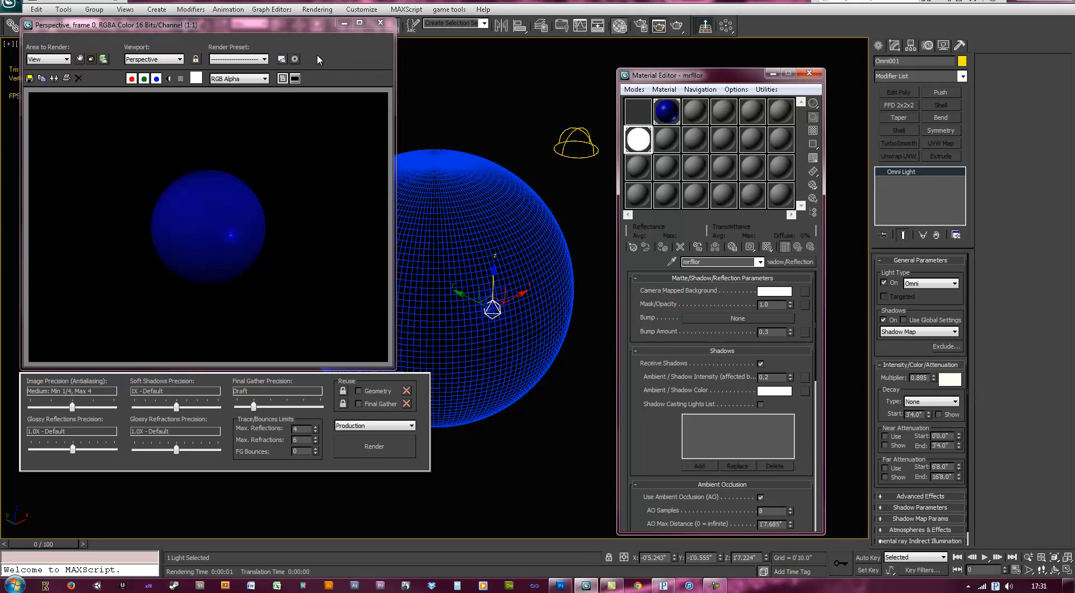
{"action": "left_click", "coordinate": [375, 446]}
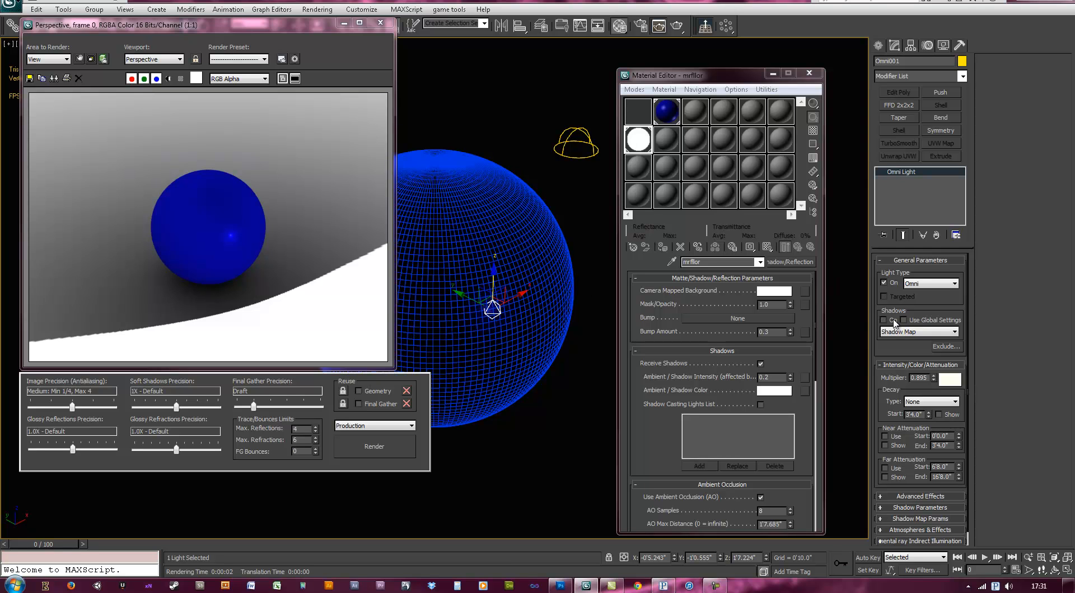
{"action": "left_click", "coordinate": [374, 447]}
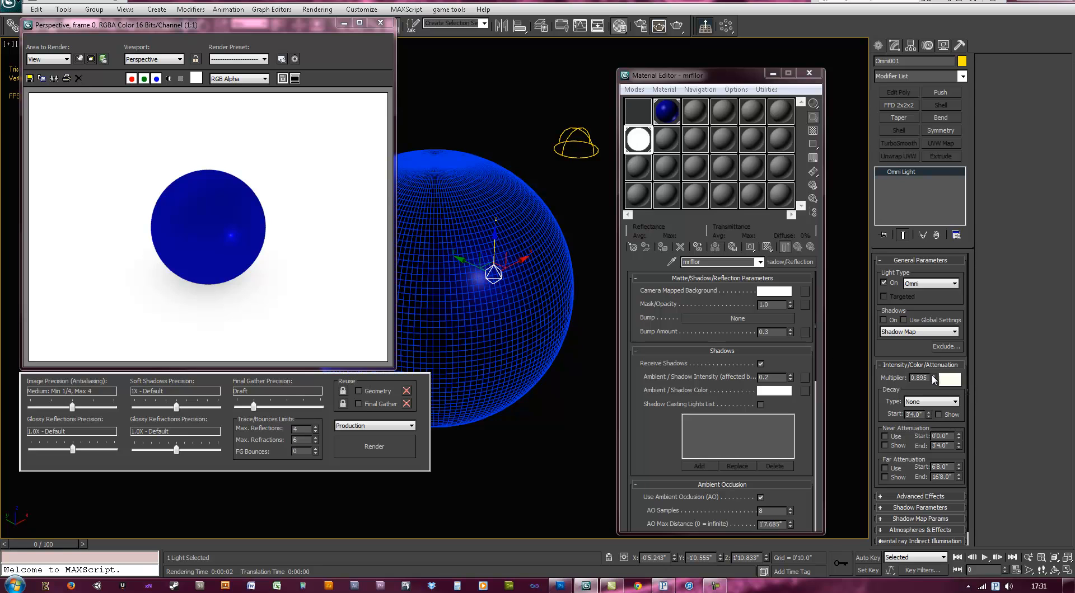
{"action": "mouse_move", "coordinate": [804, 403]}
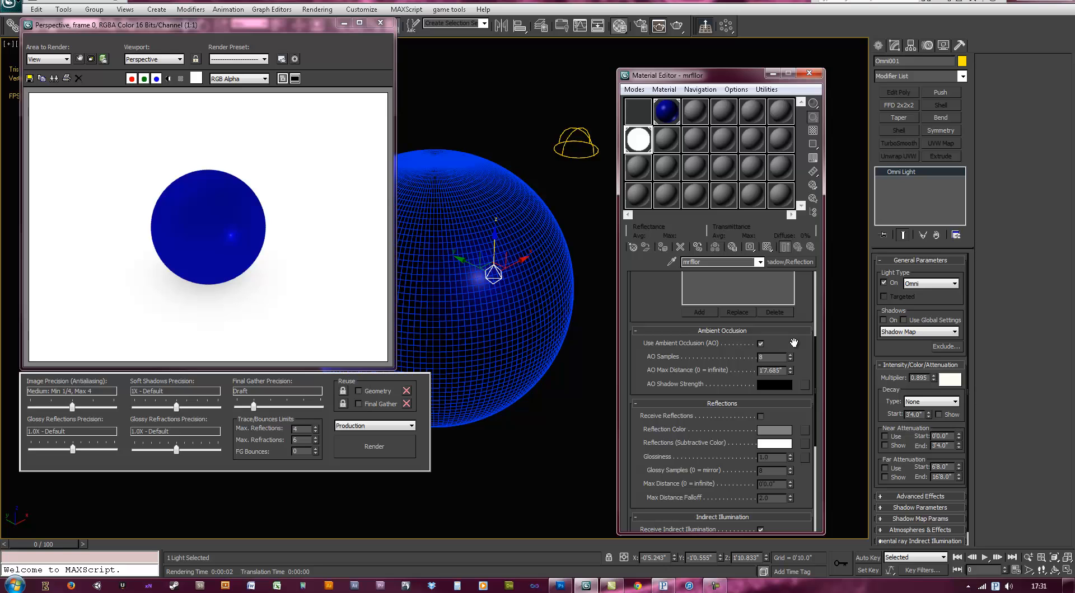
Enable reflections on the floor material and render to see the reflection.
{"action": "scroll", "scroll_direction": "down", "scroll_amount": 3}
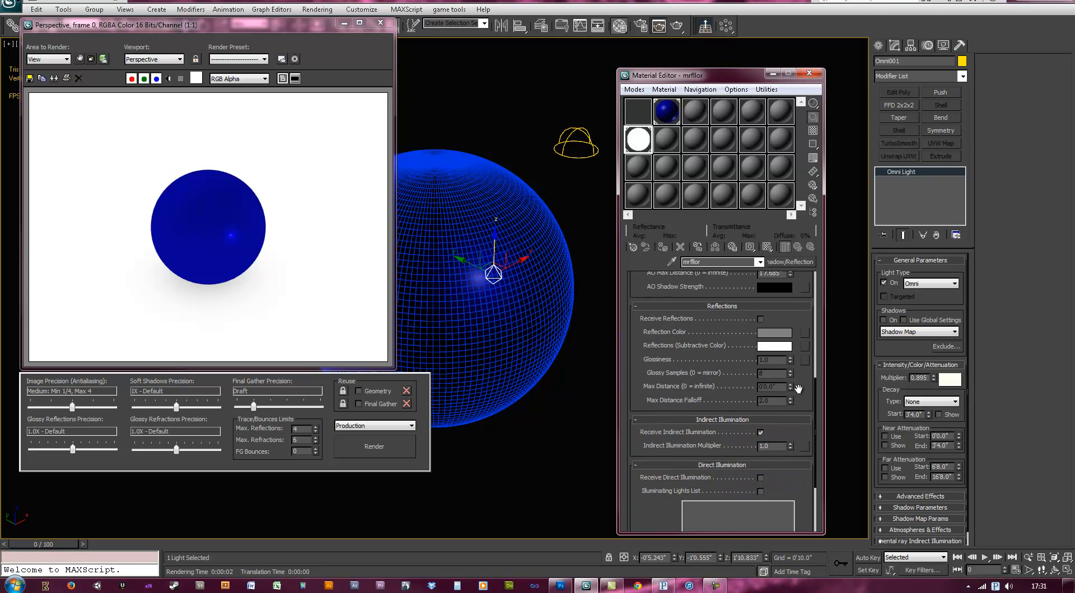
{"action": "left_click", "coordinate": [760, 318]}
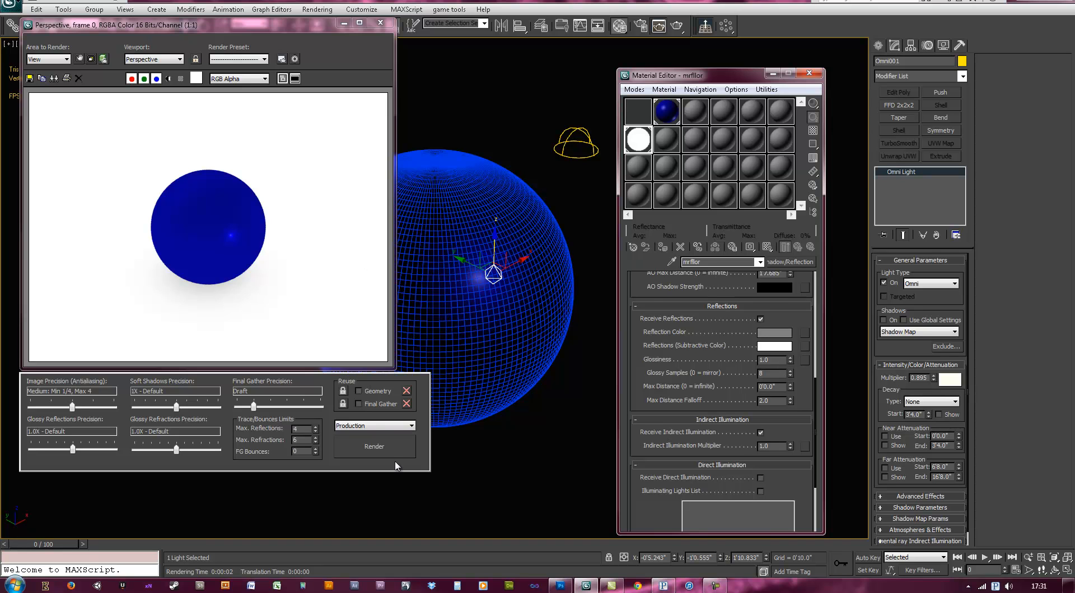
{"action": "left_click", "coordinate": [374, 446]}
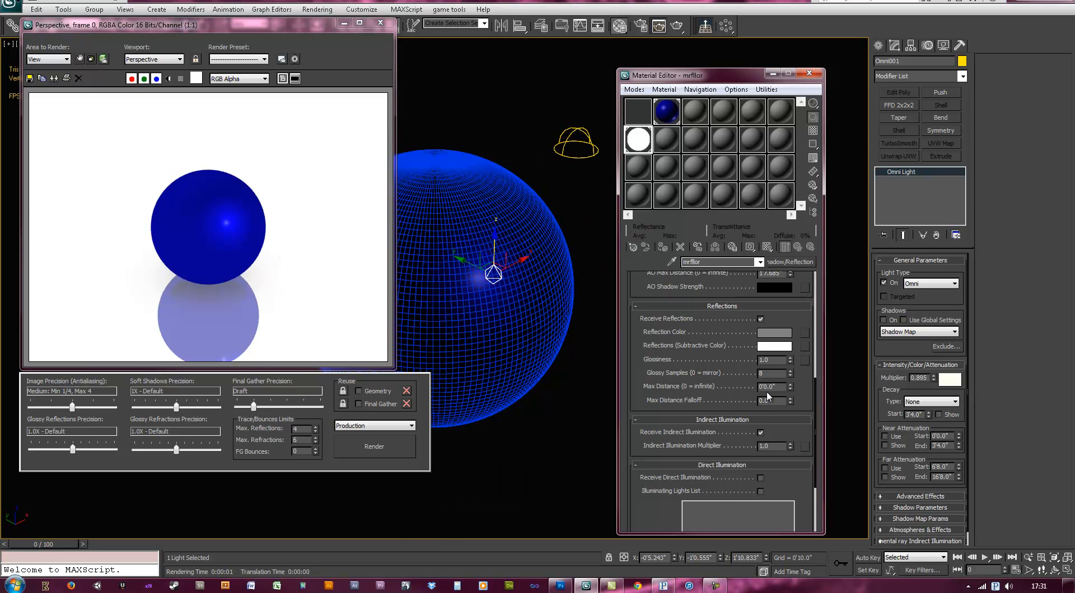
Tune the reflection Max Distance to 22.573, re-rendering to check the fade.
{"action": "left_click", "coordinate": [375, 446]}
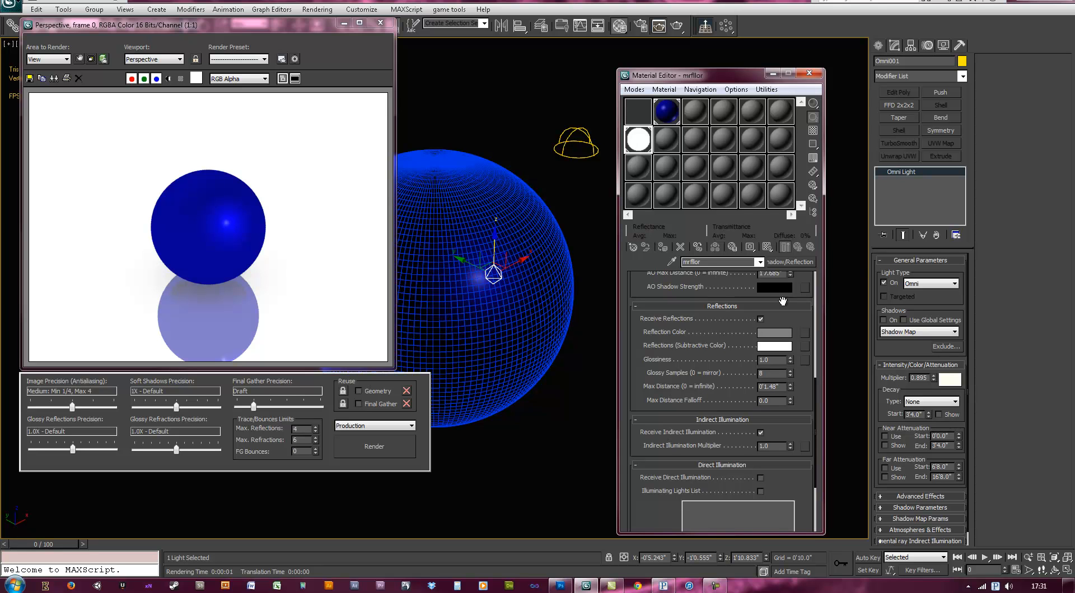
{"action": "left_click", "coordinate": [374, 446]}
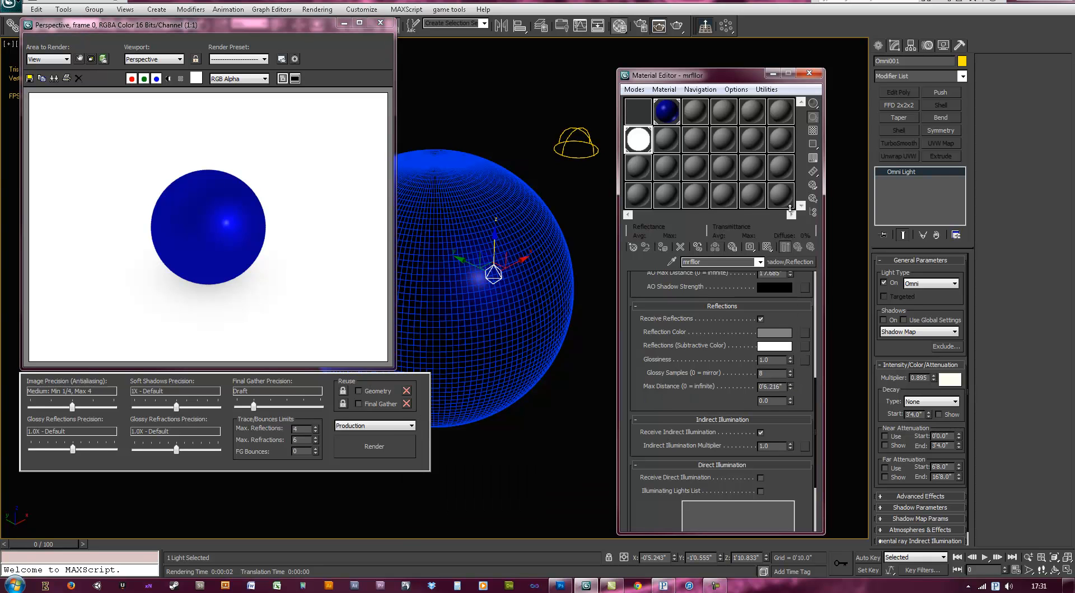
{"action": "left_click", "coordinate": [374, 447]}
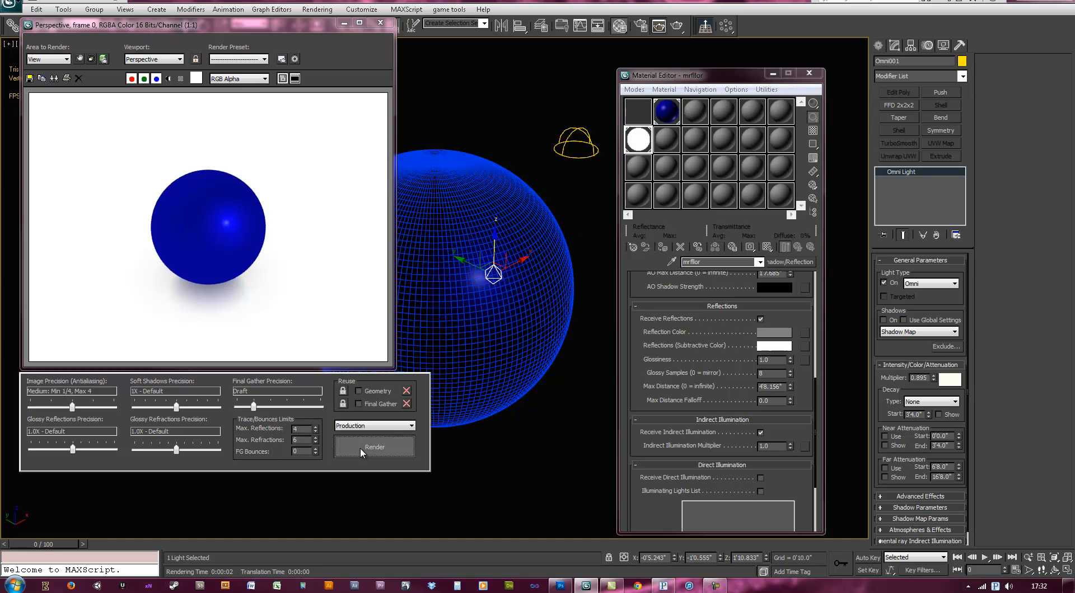
{"action": "left_click", "coordinate": [374, 447]}
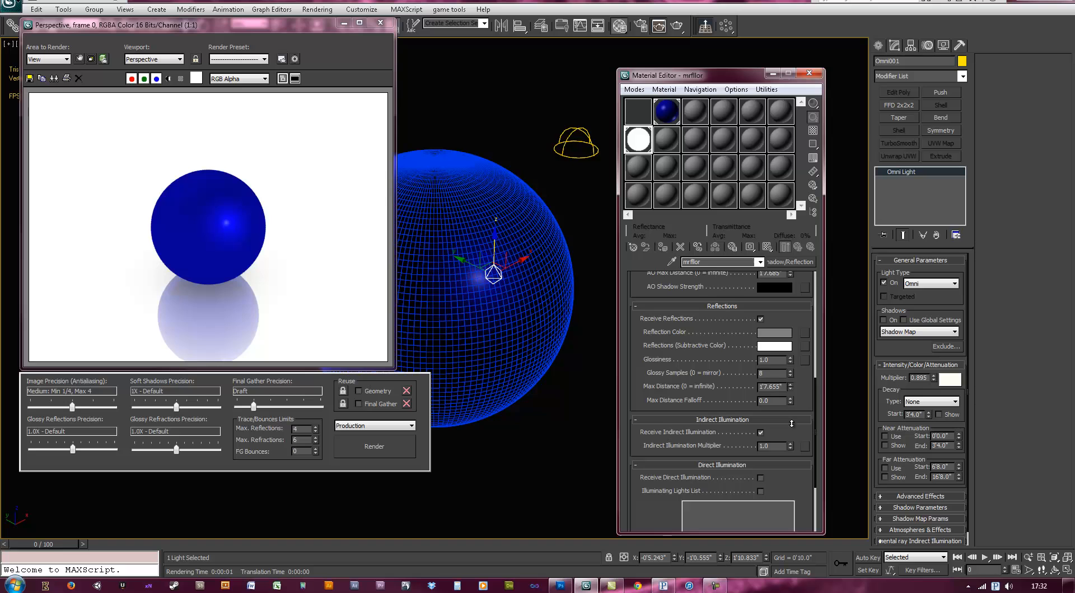
{"action": "left_click", "coordinate": [374, 447]}
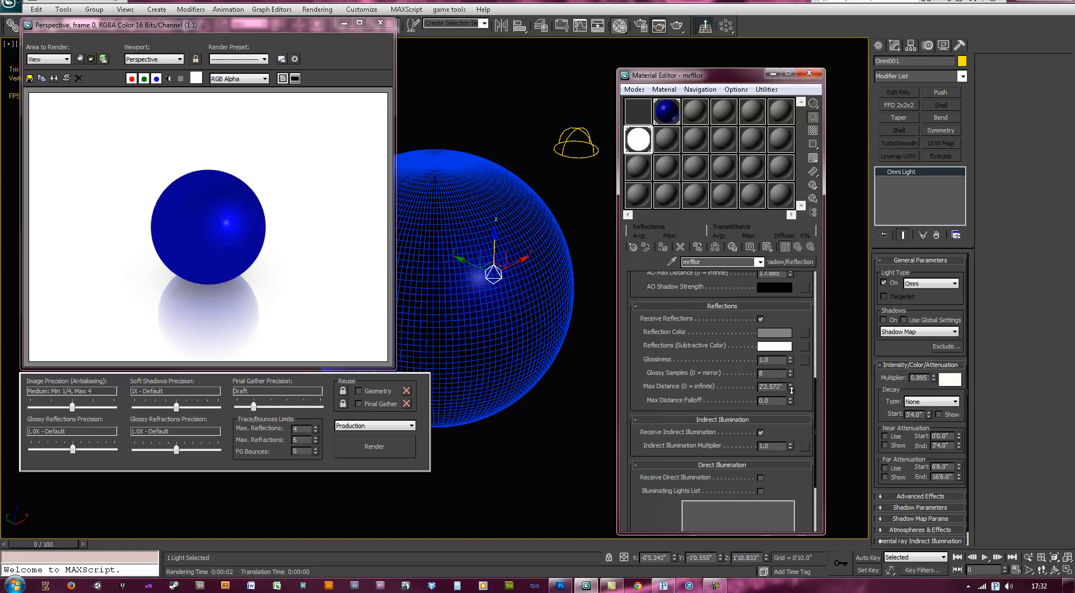
{"action": "left_click", "coordinate": [373, 446]}
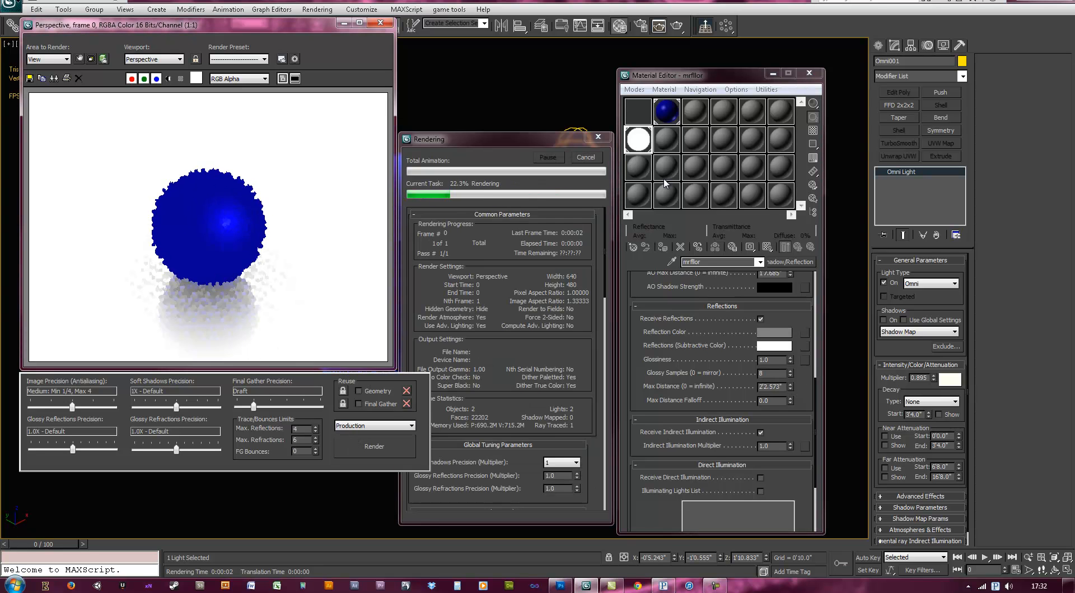
Create mrmat, a red pearl Autodesk Metallic Paint, assign it to Sphere001, and render.
{"action": "left_click", "coordinate": [637, 140]}
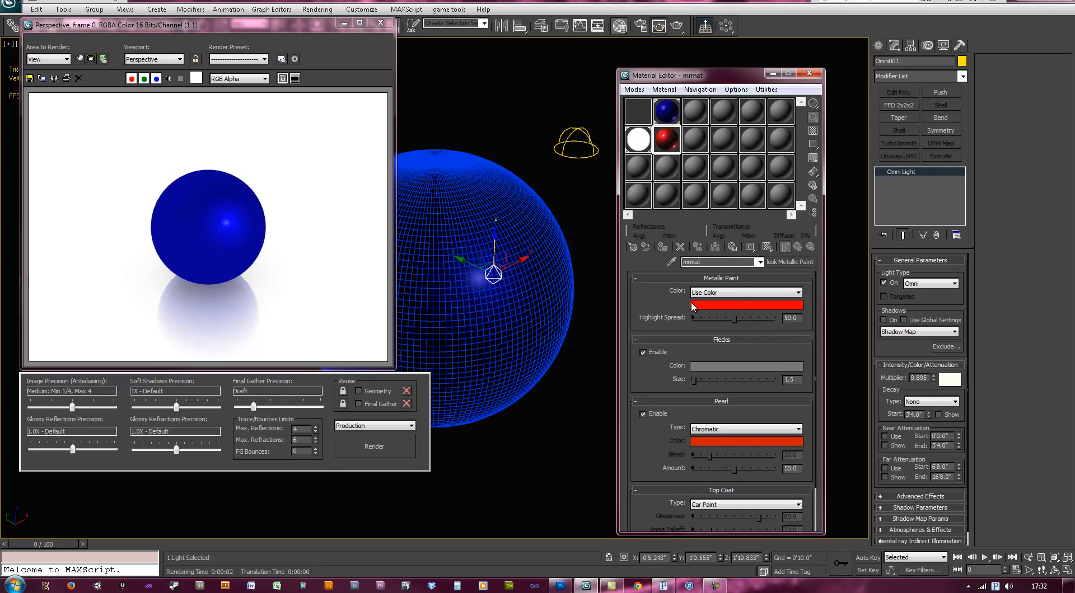
{"action": "mouse_move", "coordinate": [666, 141]}
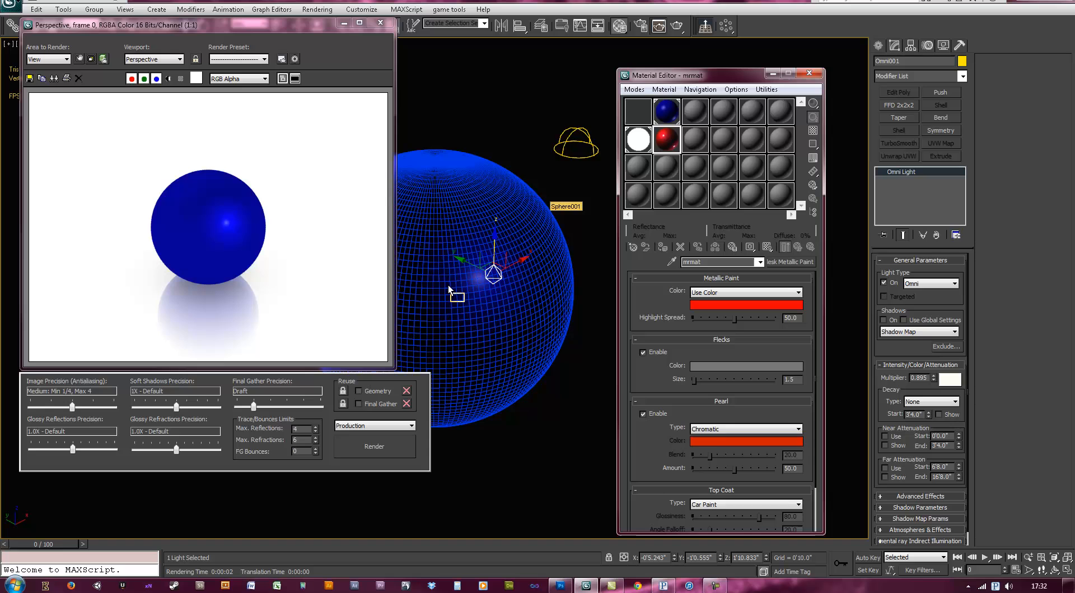
{"action": "left_click", "coordinate": [374, 446]}
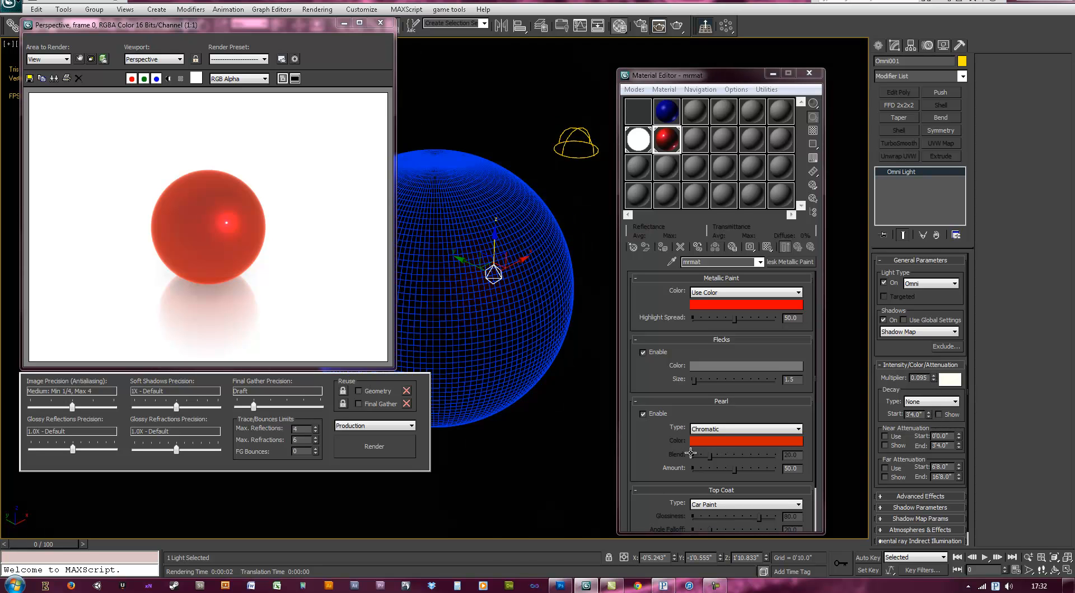
{"action": "left_click", "coordinate": [373, 446]}
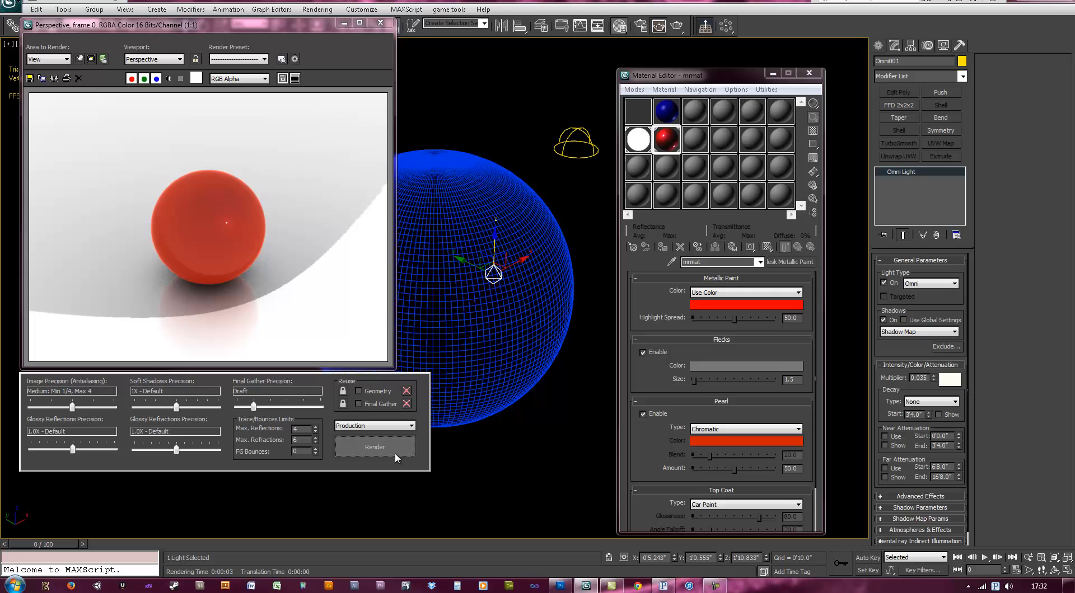
{"action": "left_click", "coordinate": [374, 447]}
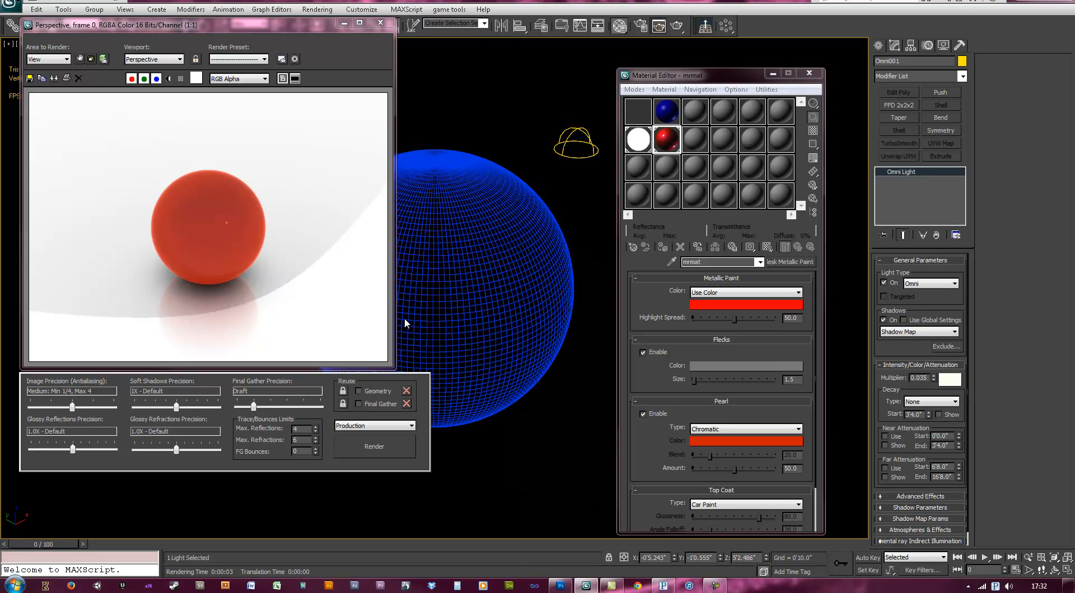
{"action": "left_click", "coordinate": [373, 446]}
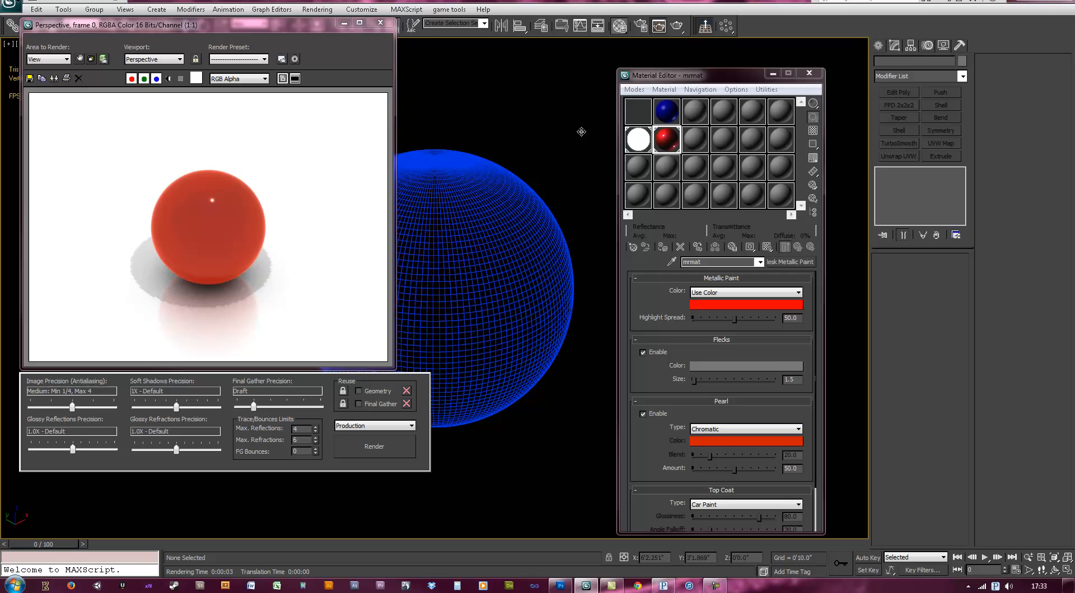
Re-render the red sphere under the dimmed light, pick Omni001 from the scene list, and close the preview.
{"action": "left_click", "coordinate": [374, 447]}
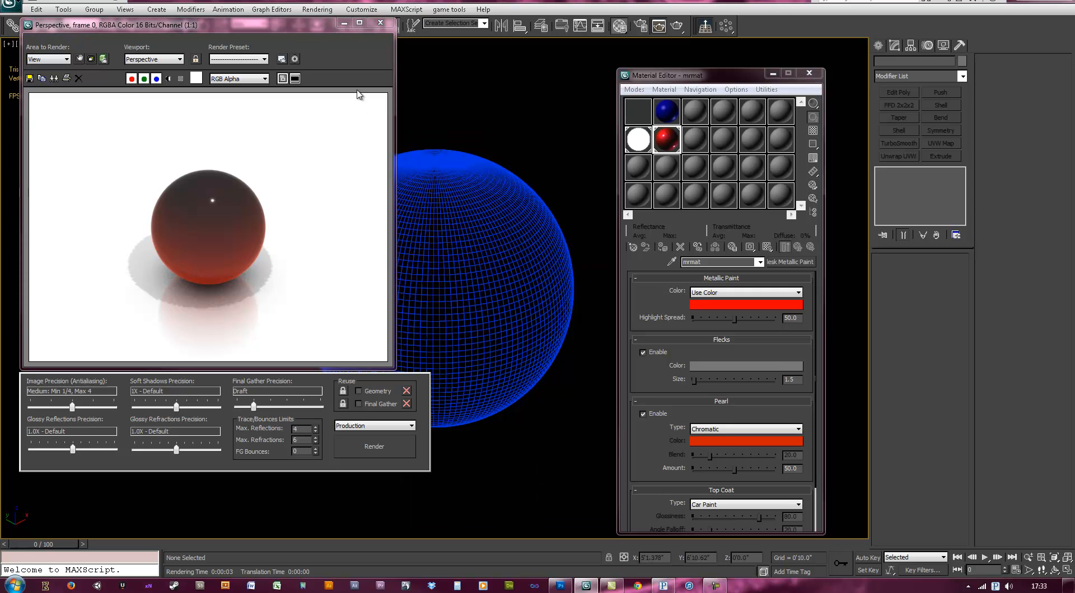
{"action": "left_click", "coordinate": [380, 23]}
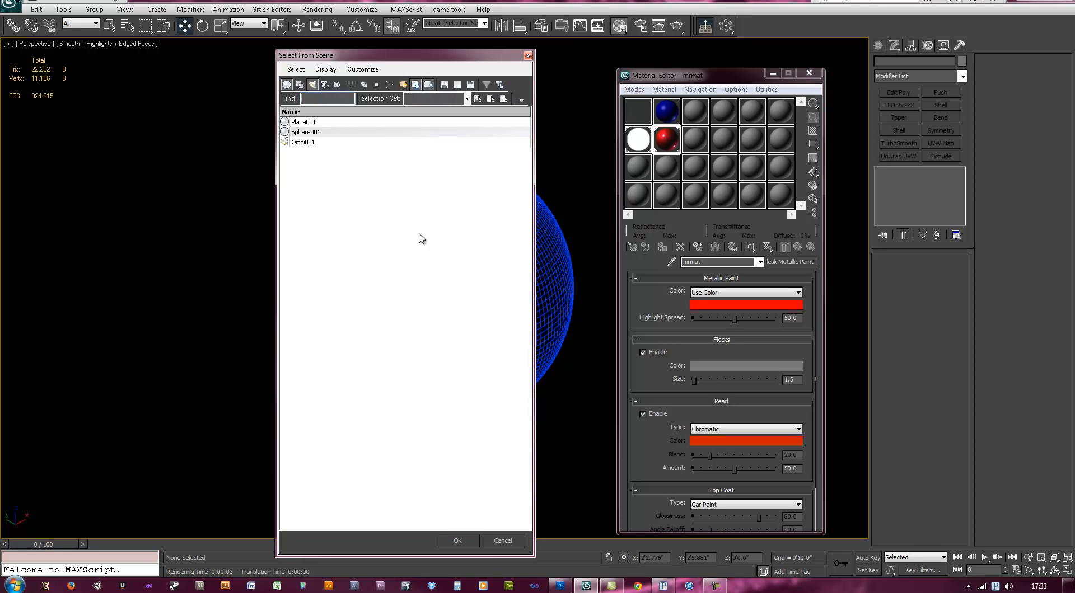
{"action": "left_click", "coordinate": [303, 141]}
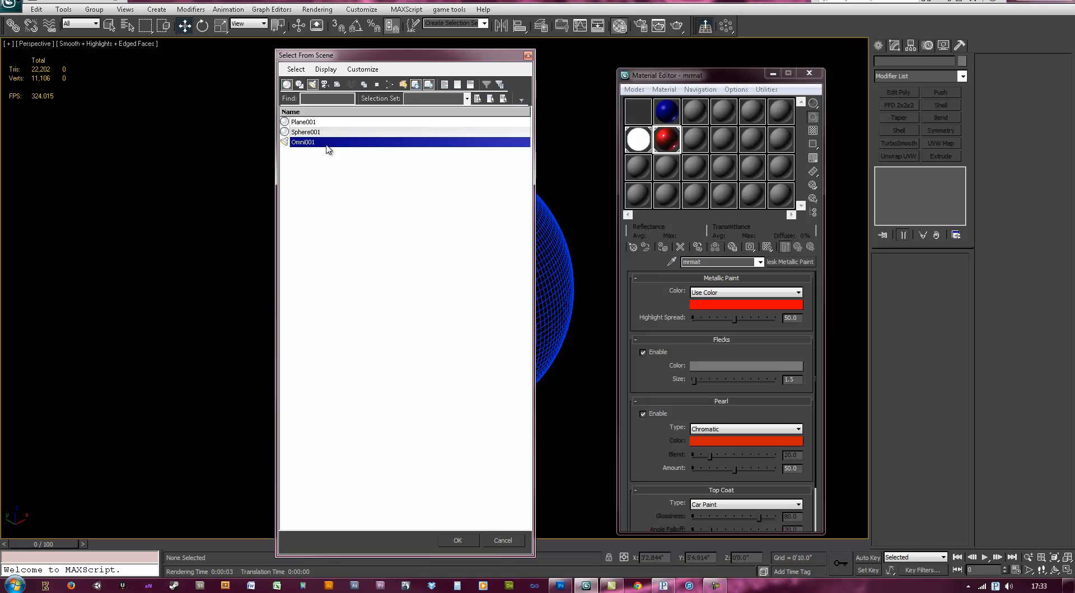
{"action": "left_click", "coordinate": [457, 540]}
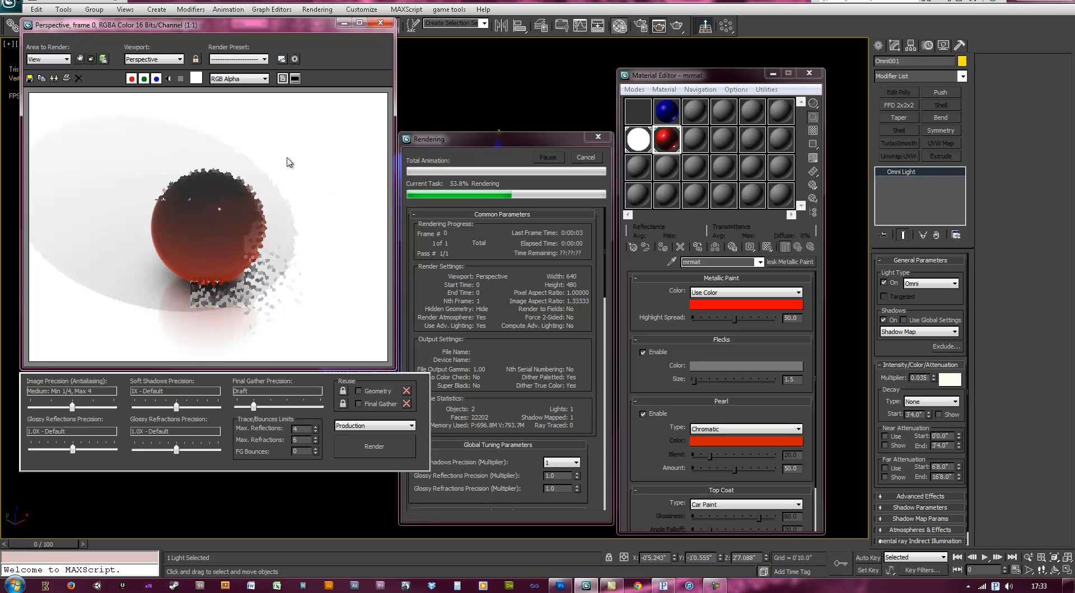
{"action": "left_click", "coordinate": [361, 9]}
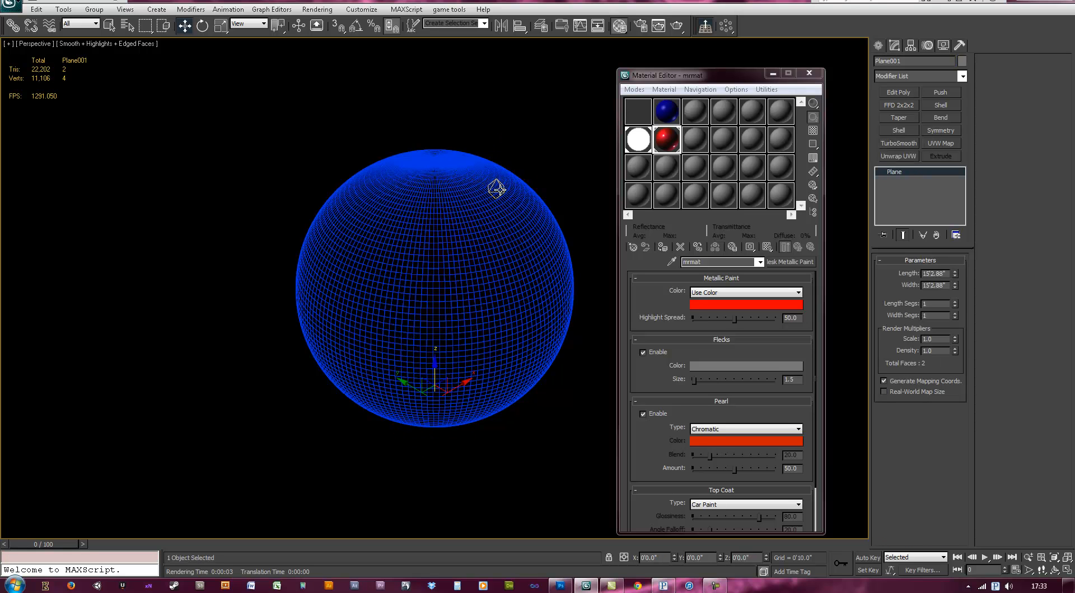
Select both omni lights, Shift-drag clone copies around the sphere, and close the render preview.
{"action": "left_click", "coordinate": [495, 189]}
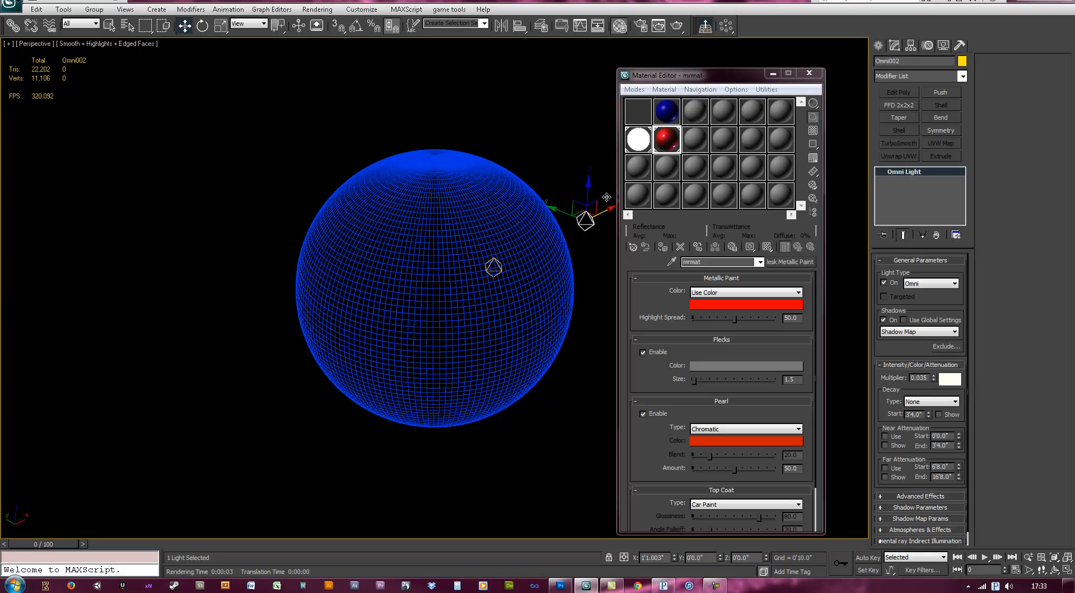
{"action": "left_click_drag", "start_coordinate": [593, 195], "coordinate": [586, 219]}
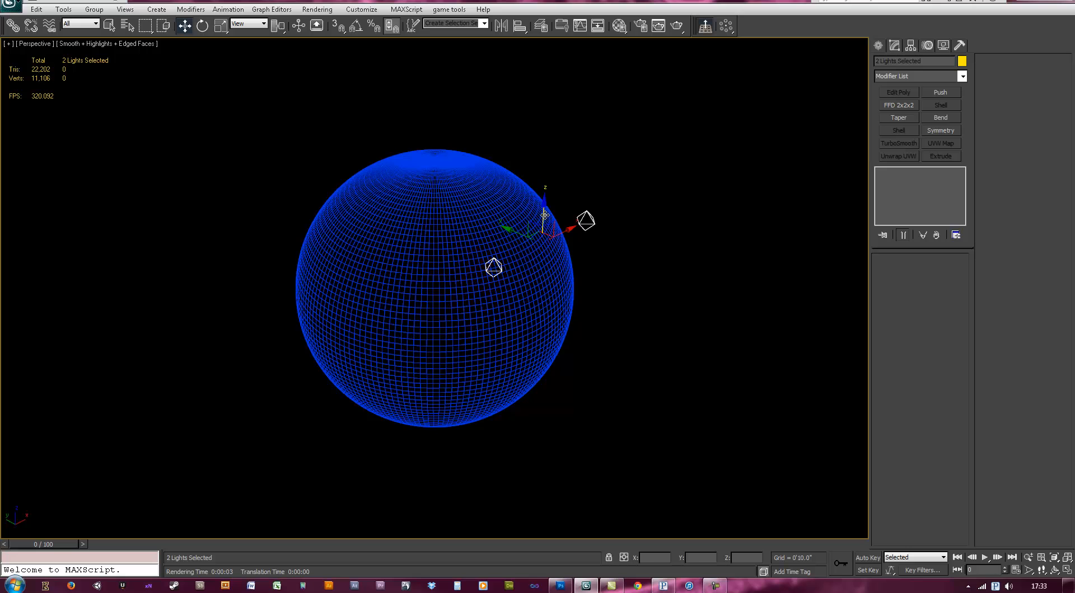
{"action": "left_click_drag", "start_coordinate": [538, 219], "coordinate": [538, 346]}
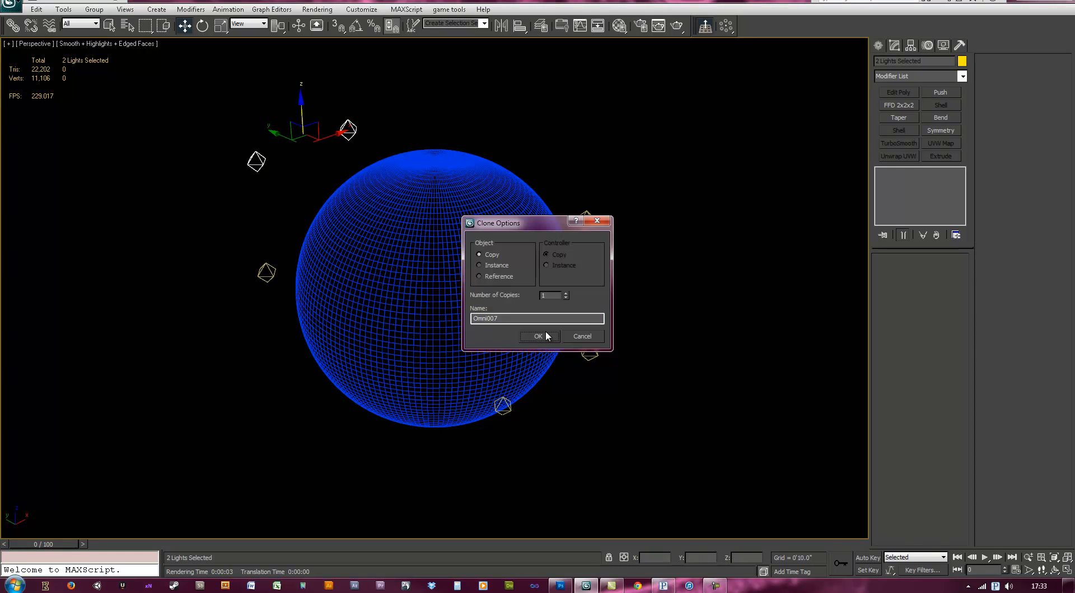
{"action": "left_click", "coordinate": [538, 336]}
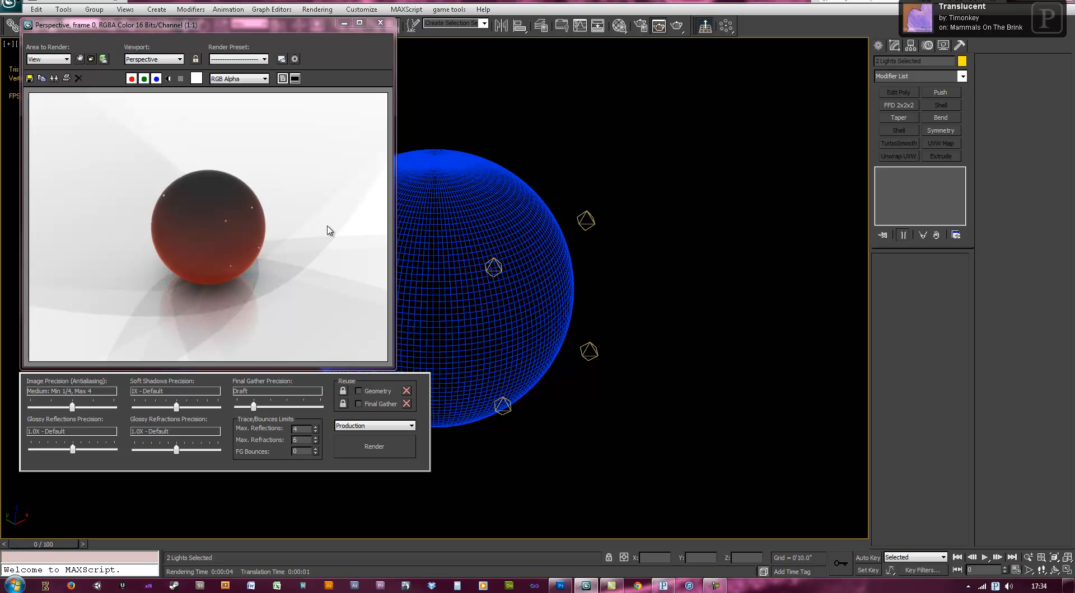
{"action": "mouse_move", "coordinate": [331, 70]}
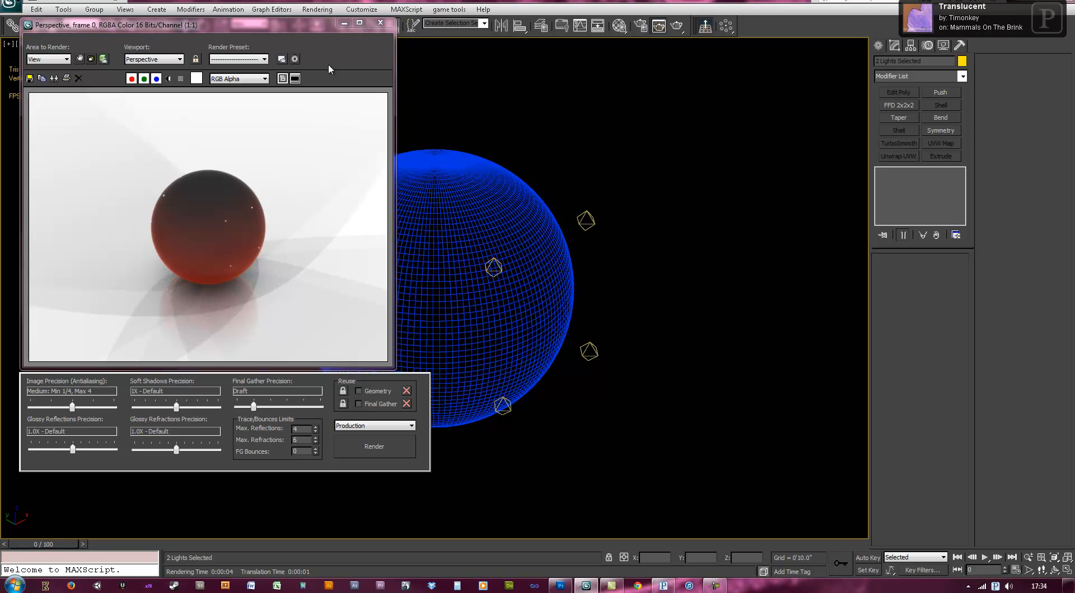
{"action": "left_click", "coordinate": [379, 22]}
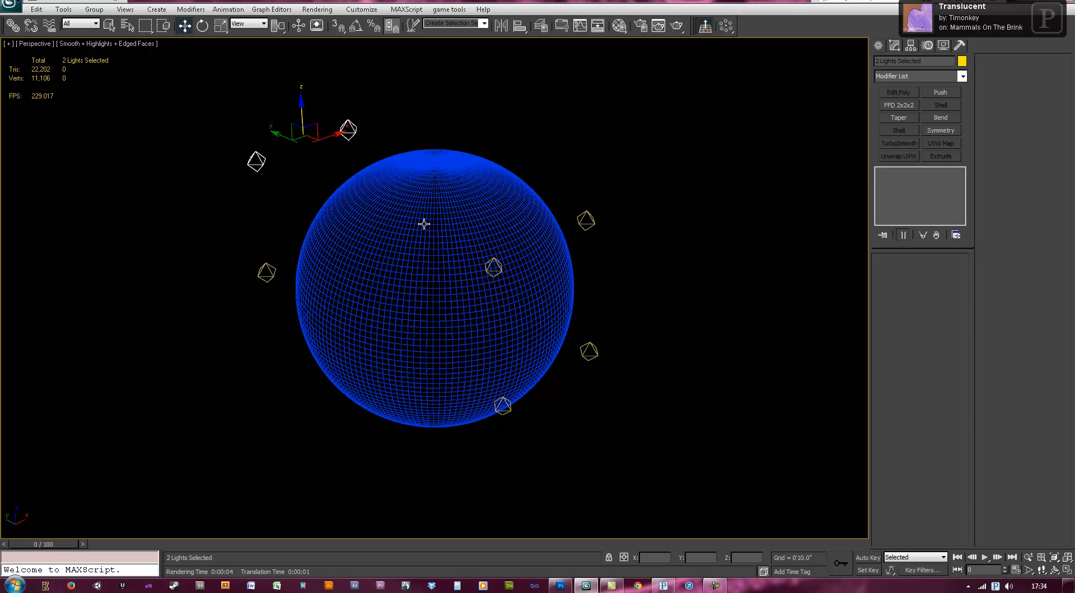